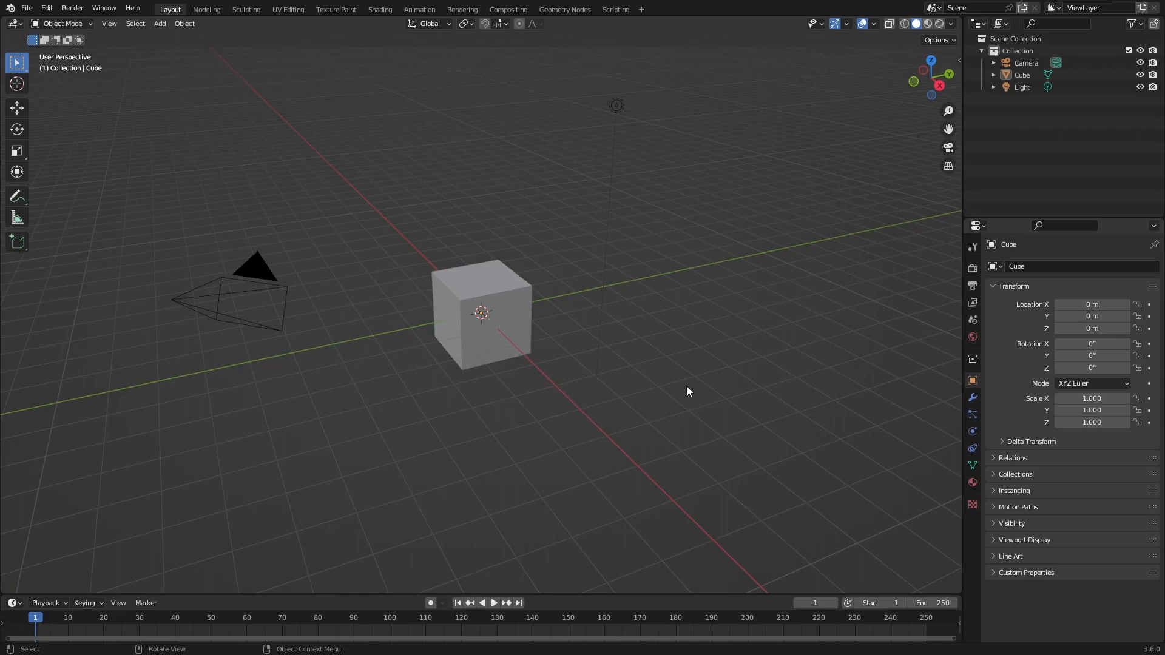
mouse_move(513, 112)
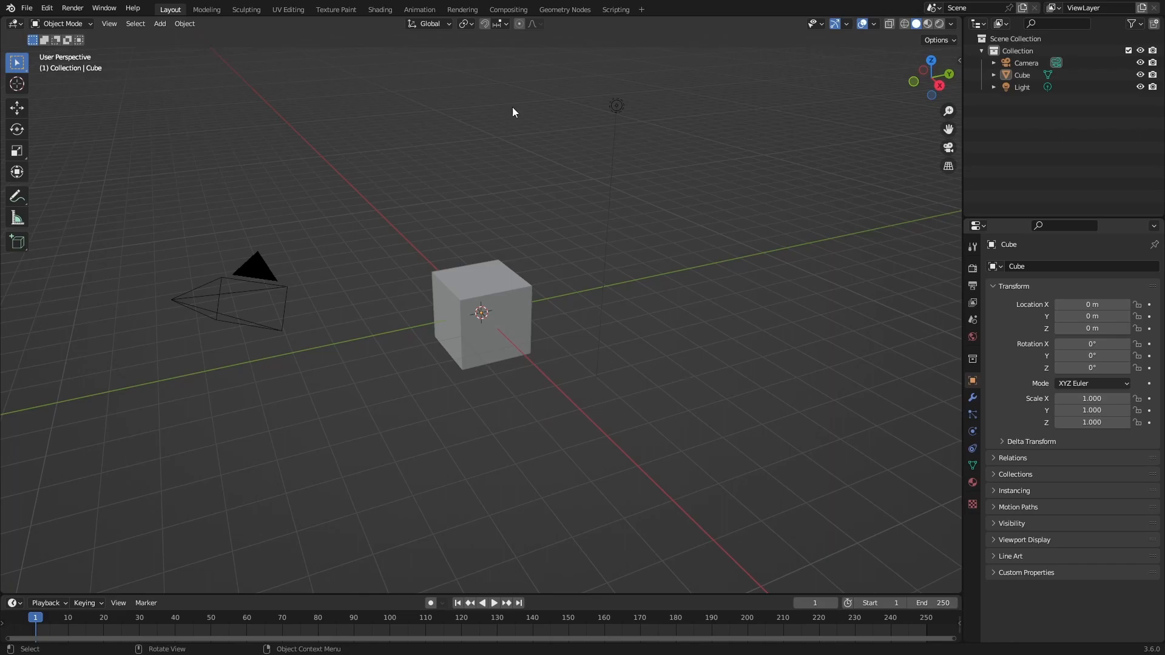
Select and delete the default cube, camera and light, then begin adding an object.
key(a)
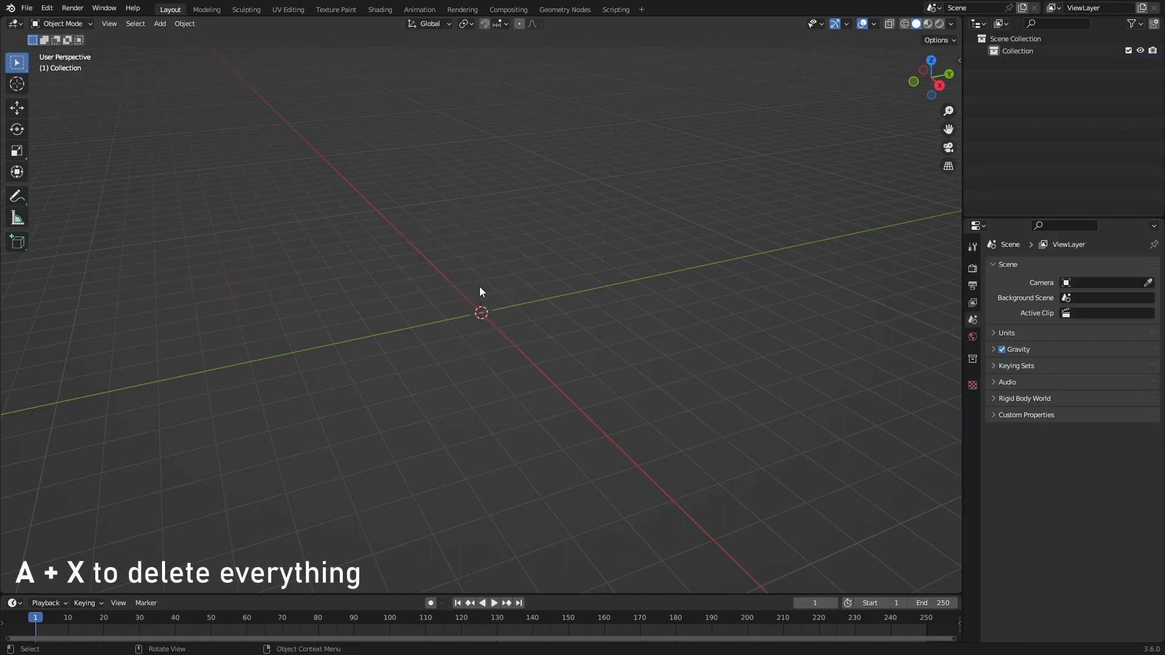
key(shift+a)
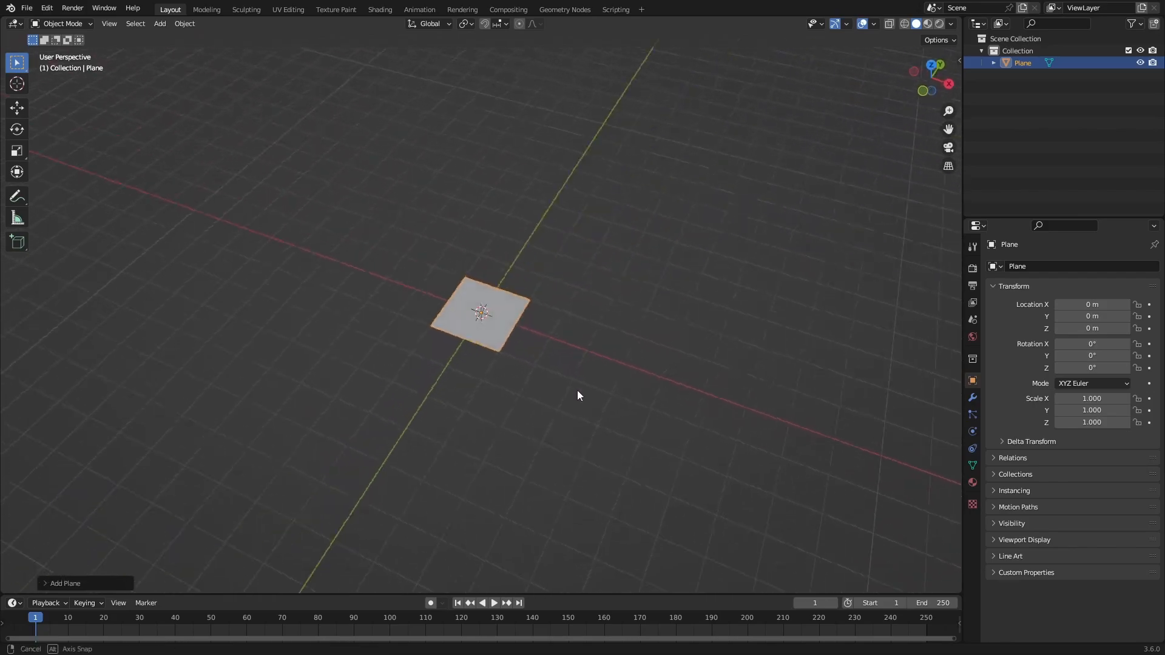
Scale the new plane by 3 and apply its rotation and scale.
key(s)
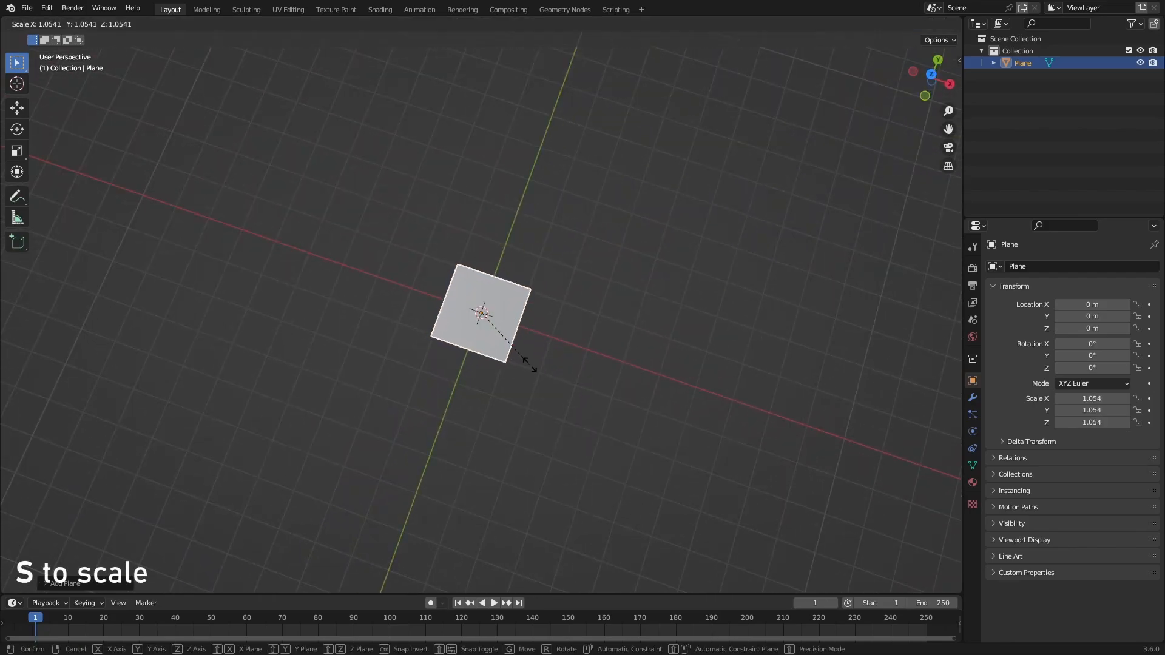
mouse_move(620, 397)
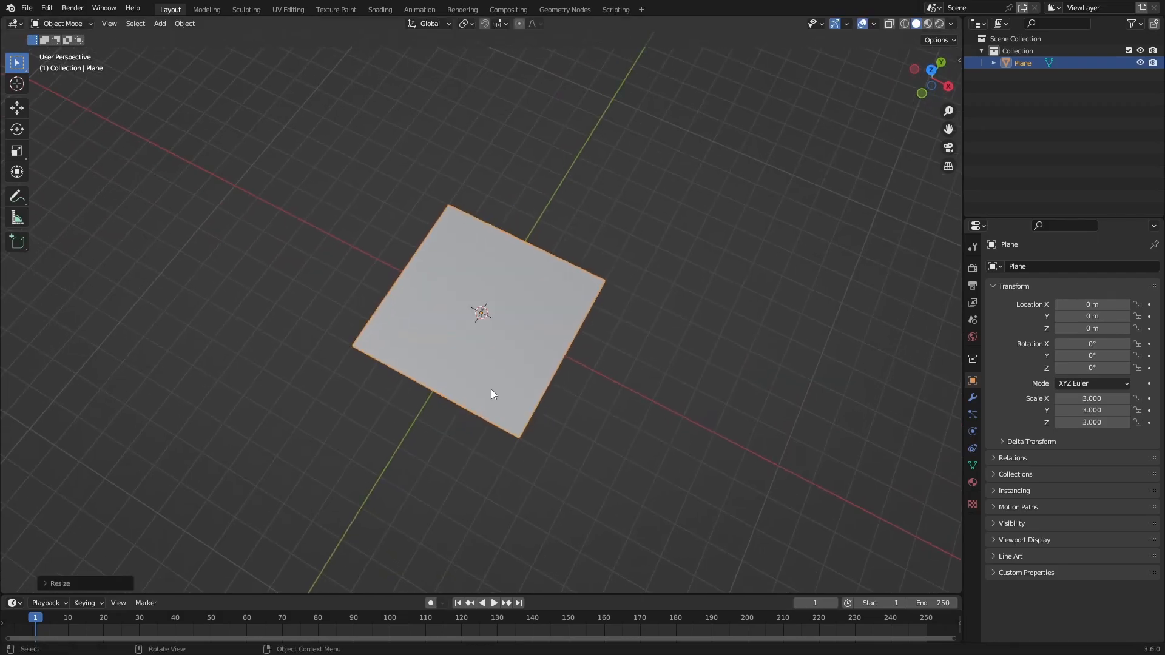
key(ctrl+a)
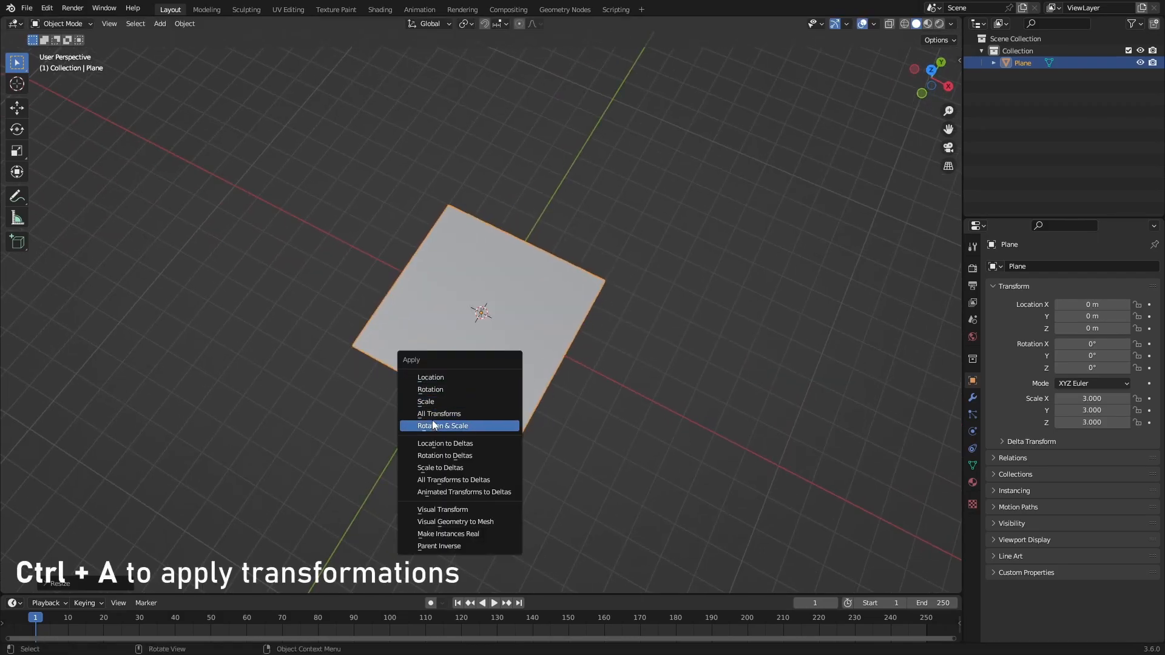
click(441, 425)
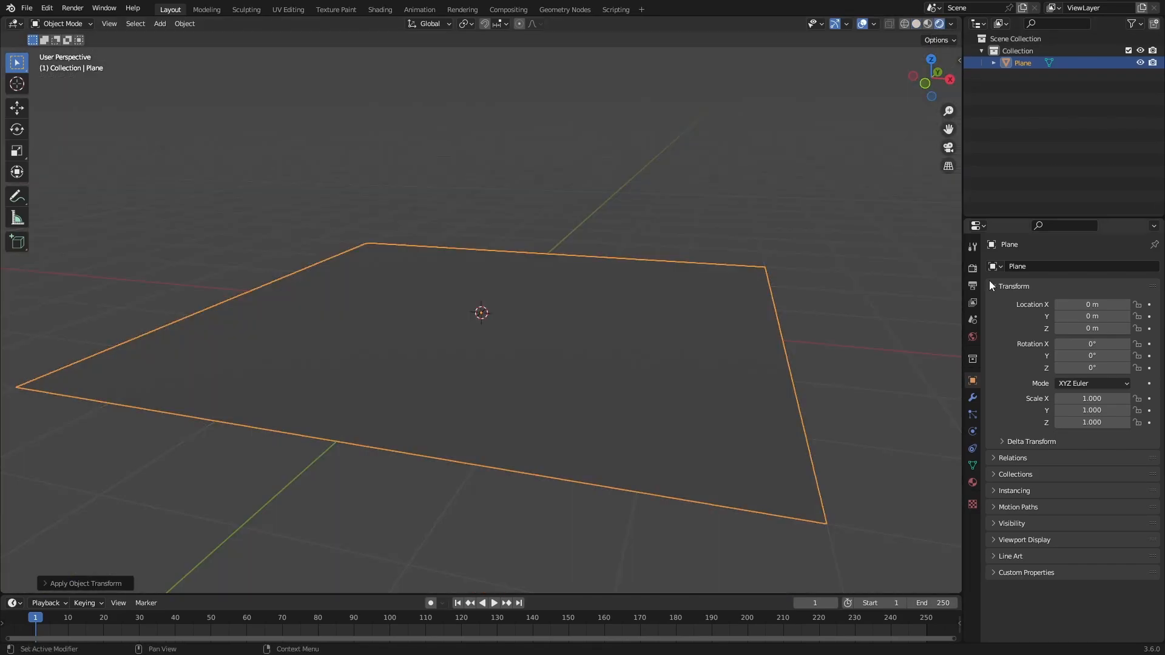
Switch the render engine to Cycles with GPU Compute as the device.
click(1106, 265)
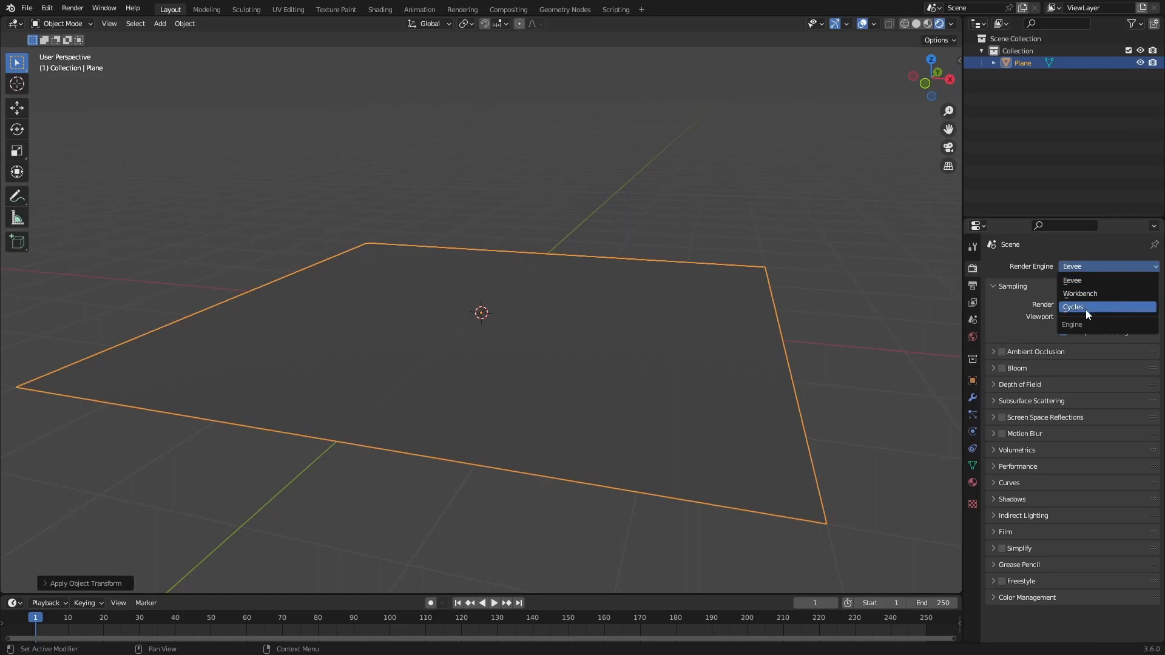
click(1071, 306)
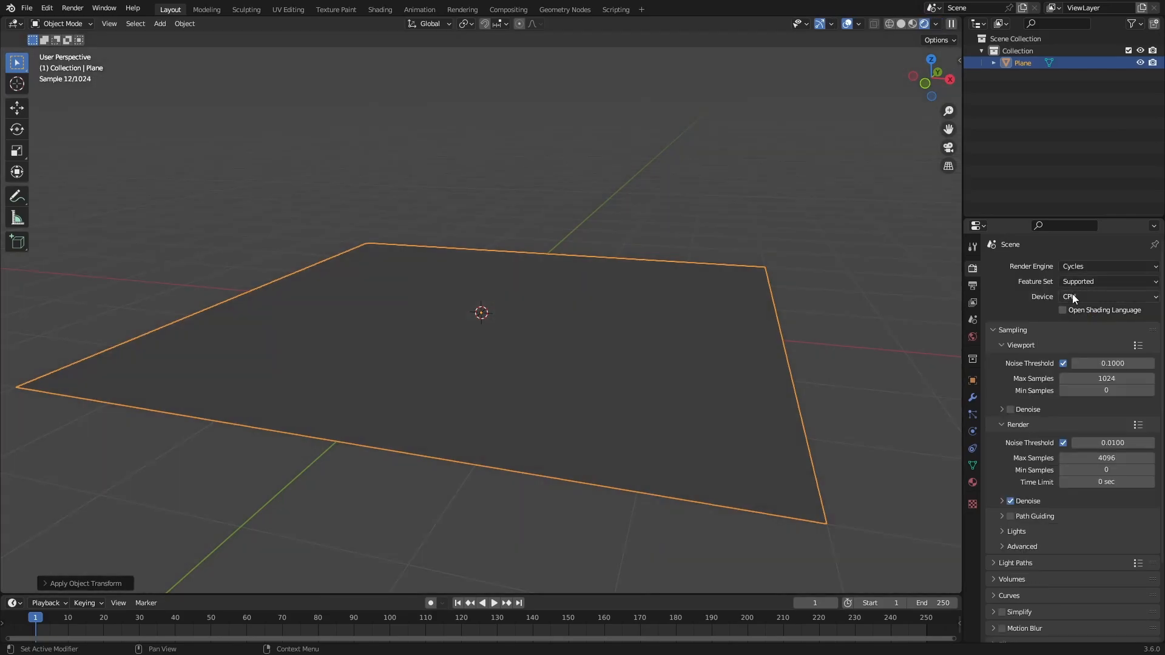
click(1106, 296)
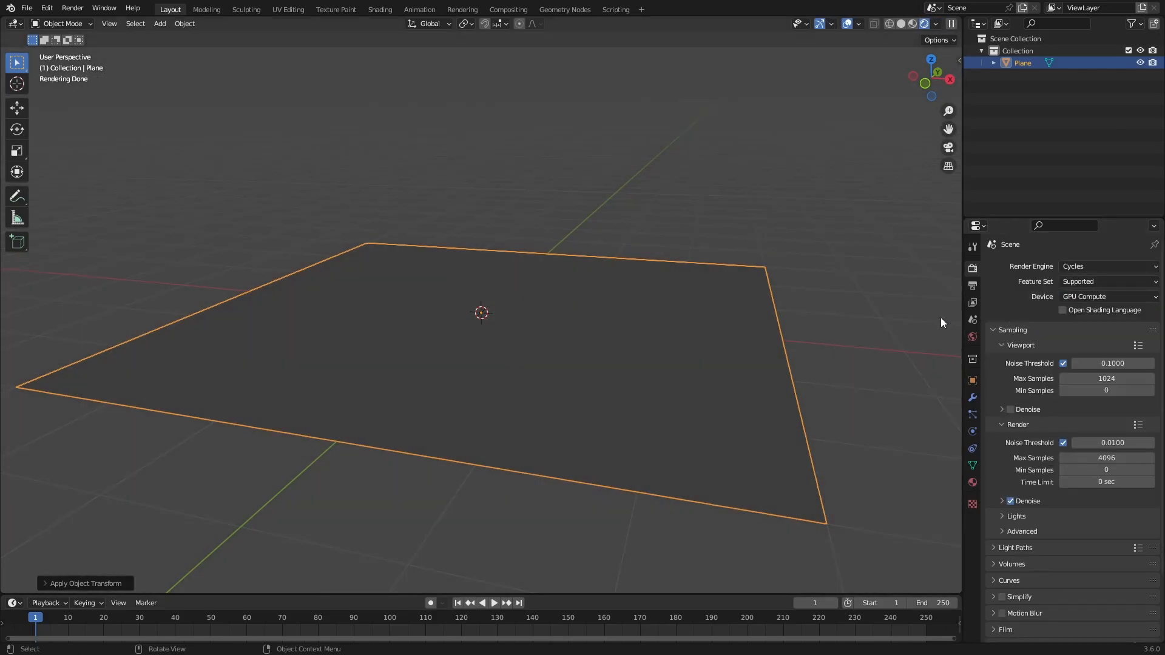
mouse_move(580, 371)
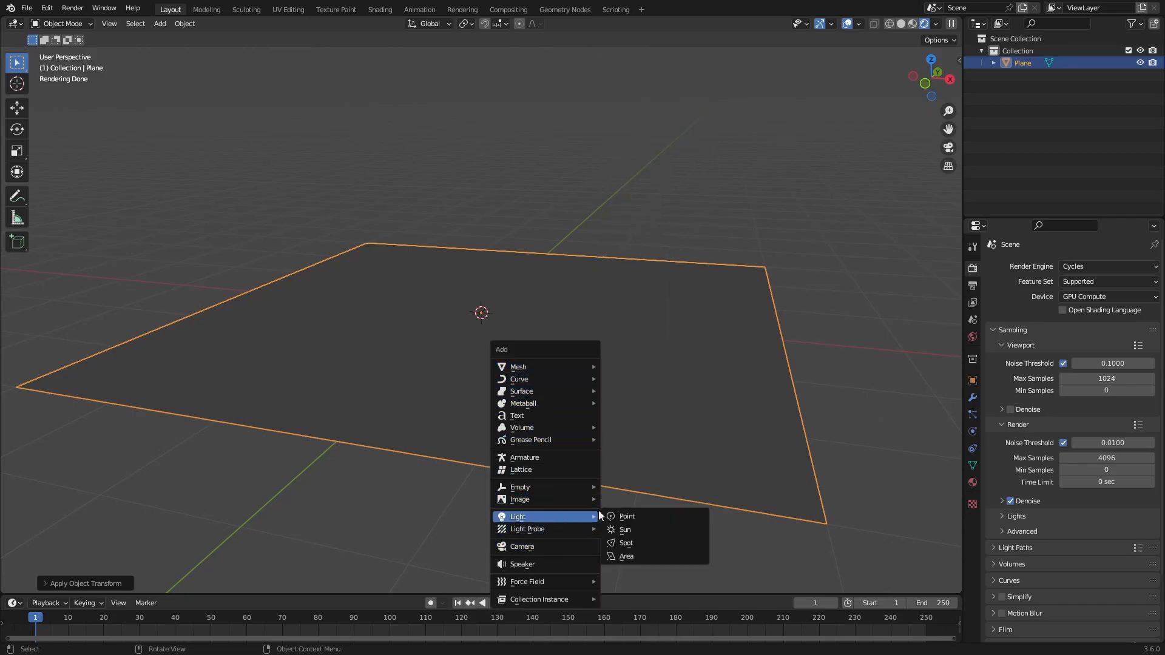
mouse_move(625, 529)
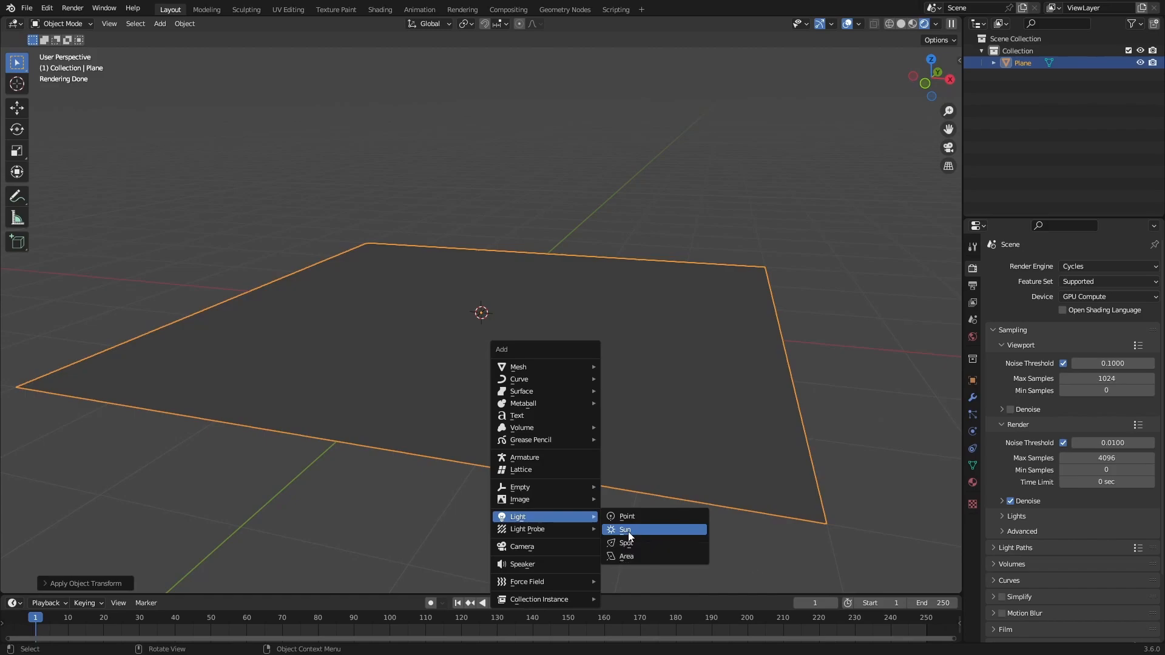
Add a Sun light and rotate it to light the plane.
click(625, 529)
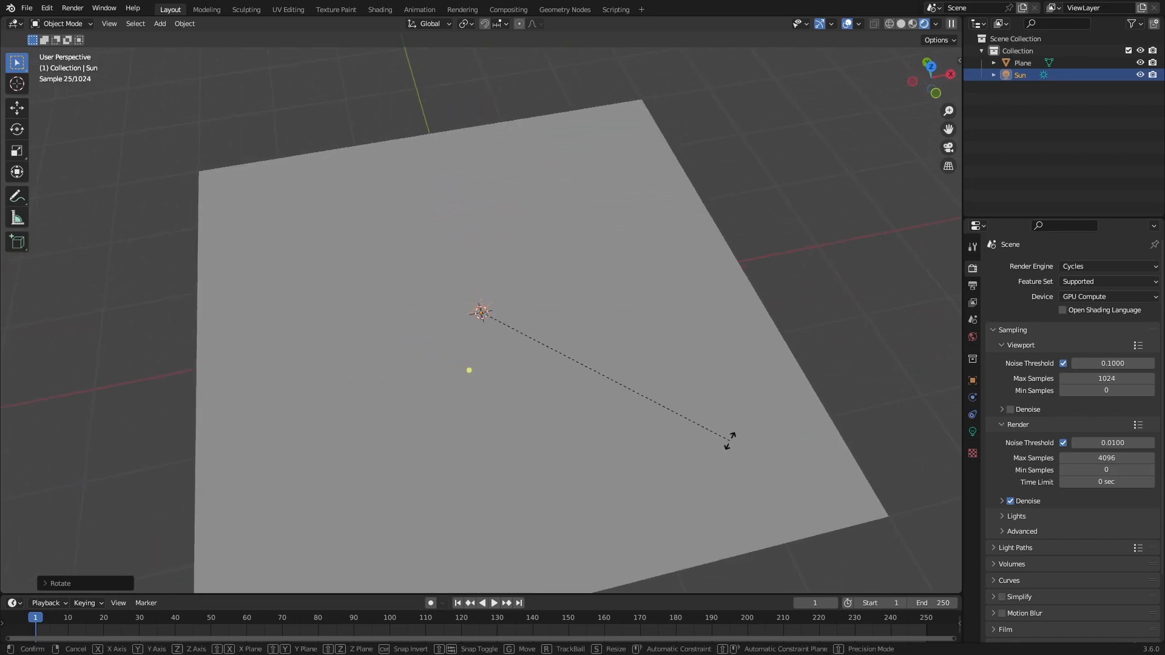
click(971, 336)
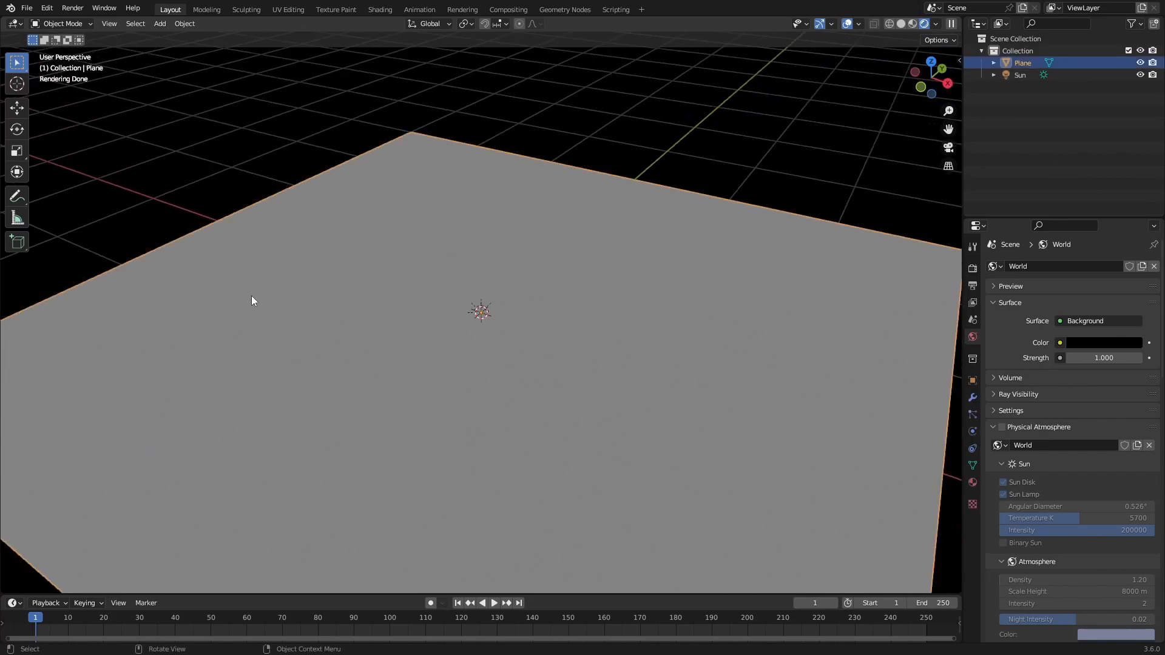
Turn the Timeline into a Shader Editor and adjust the Asphalt material's base colour.
click(13, 602)
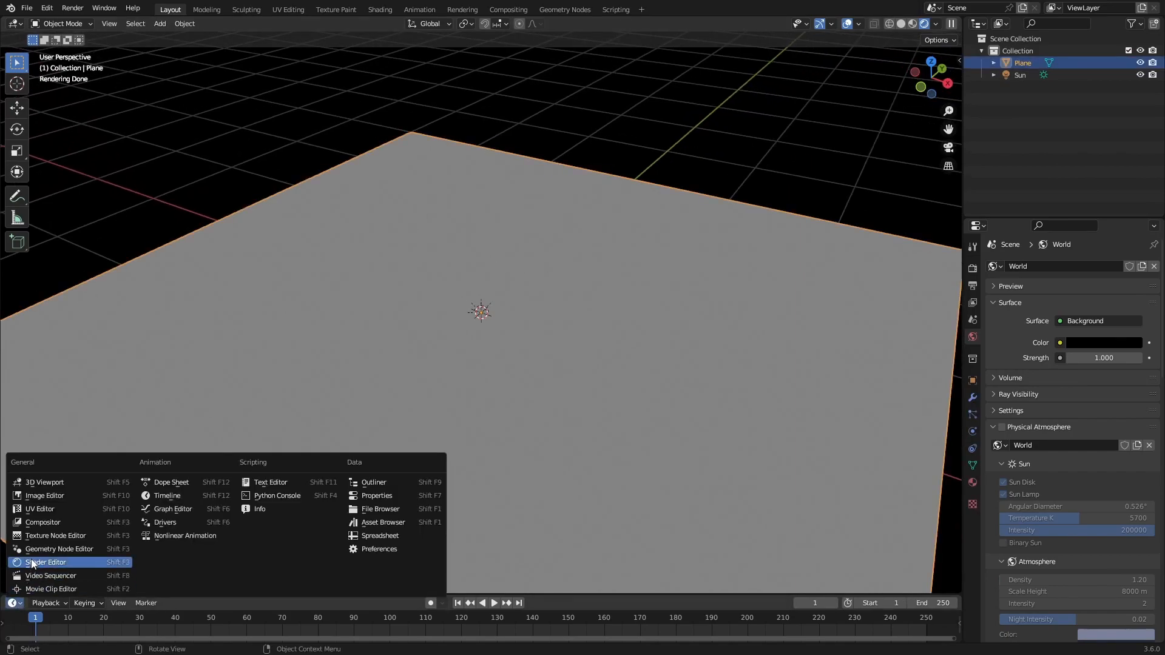
click(45, 562)
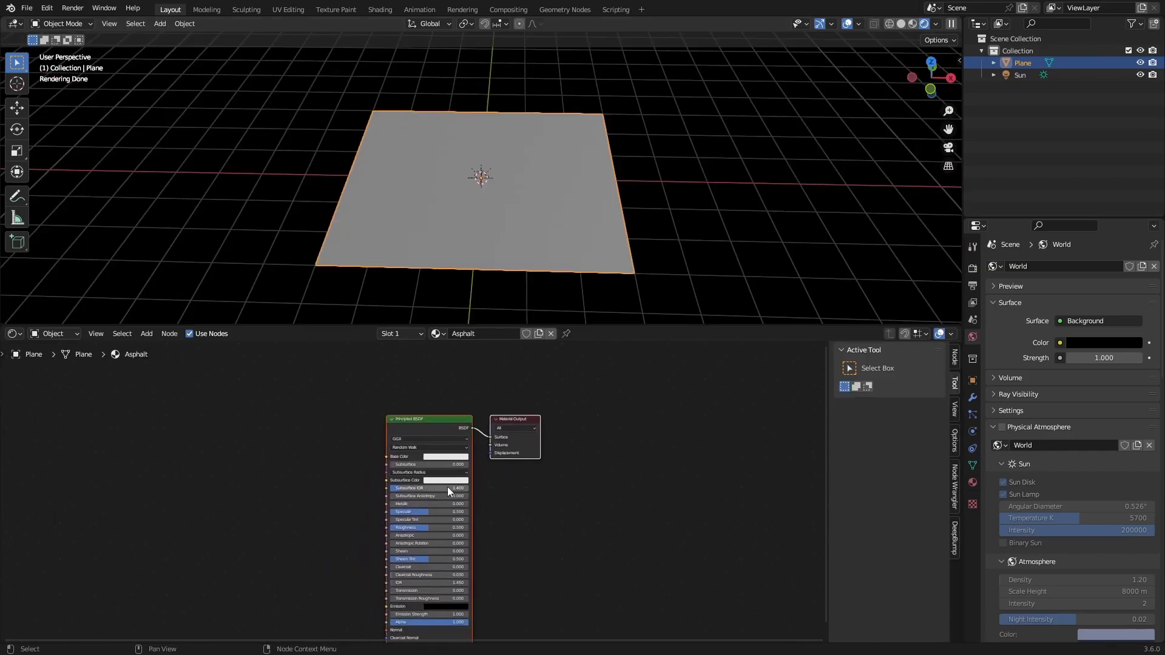
scroll(up, 3)
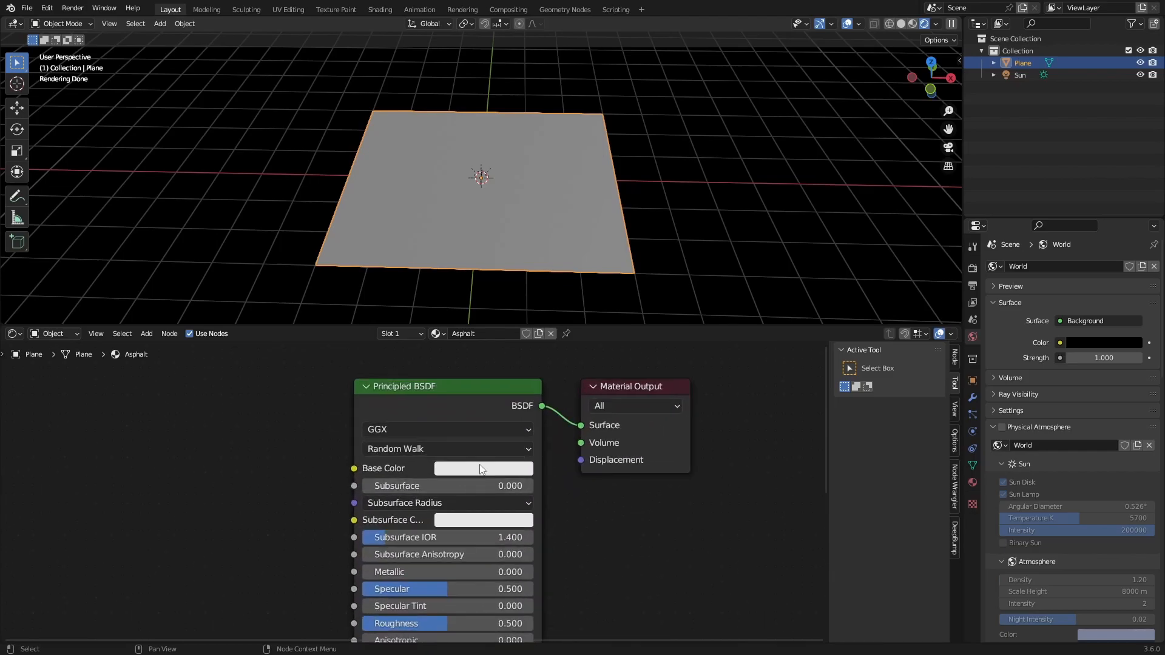
click(483, 467)
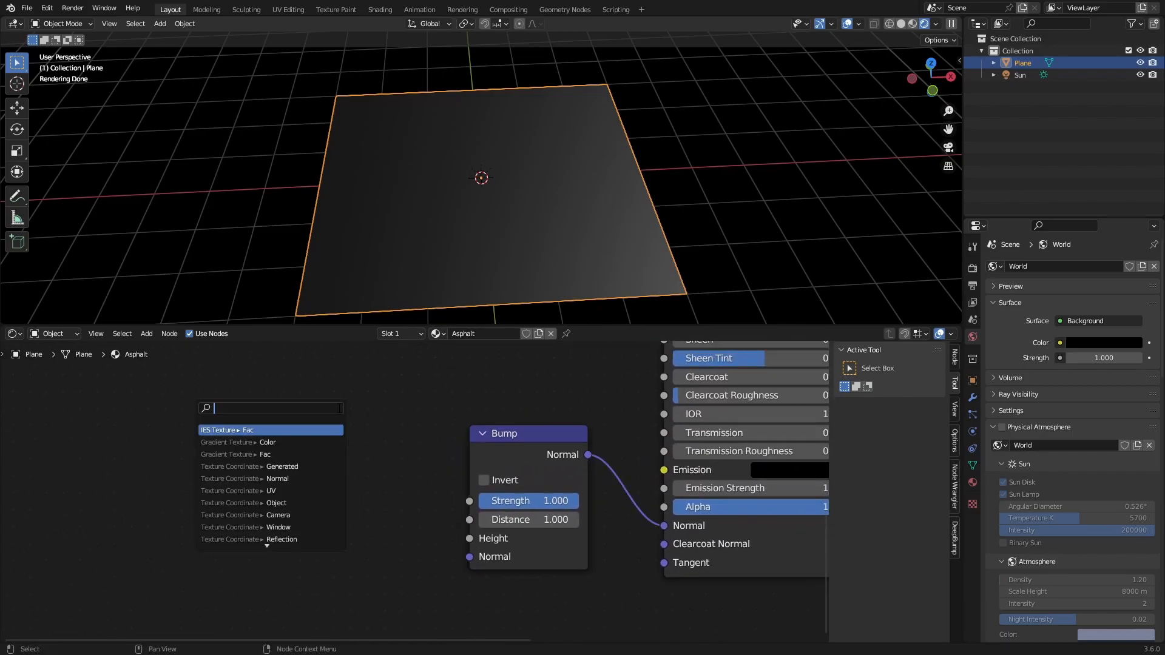
Search 'voro' and feed Voronoi Texture Distance into the Bump height.
text(voro)
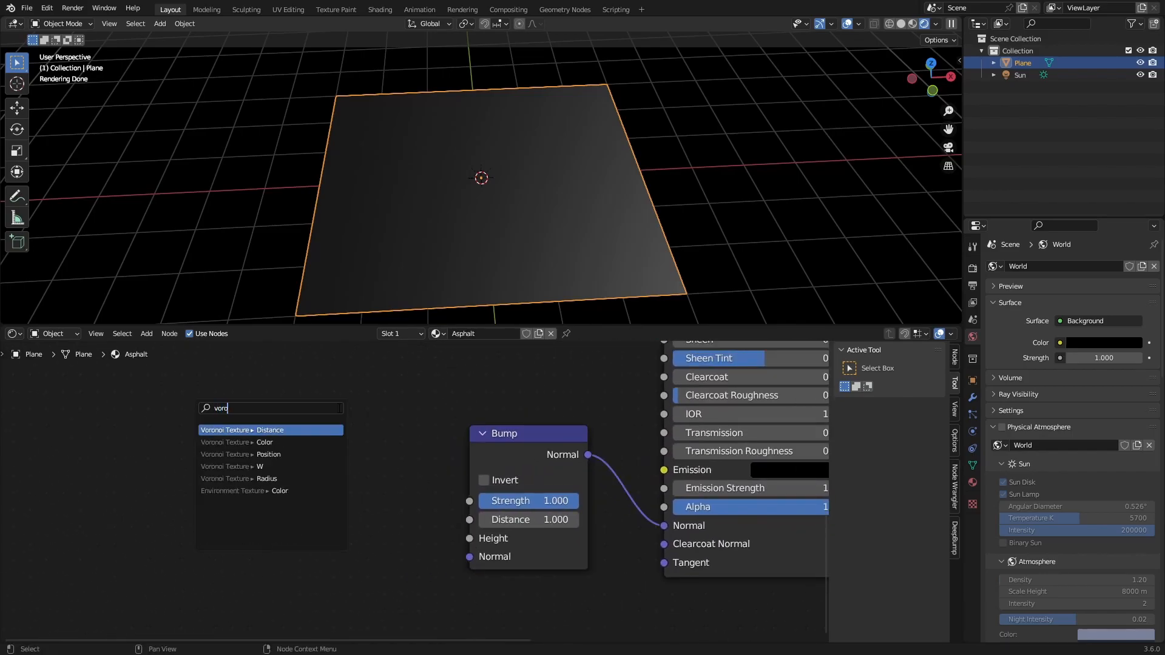
click(242, 429)
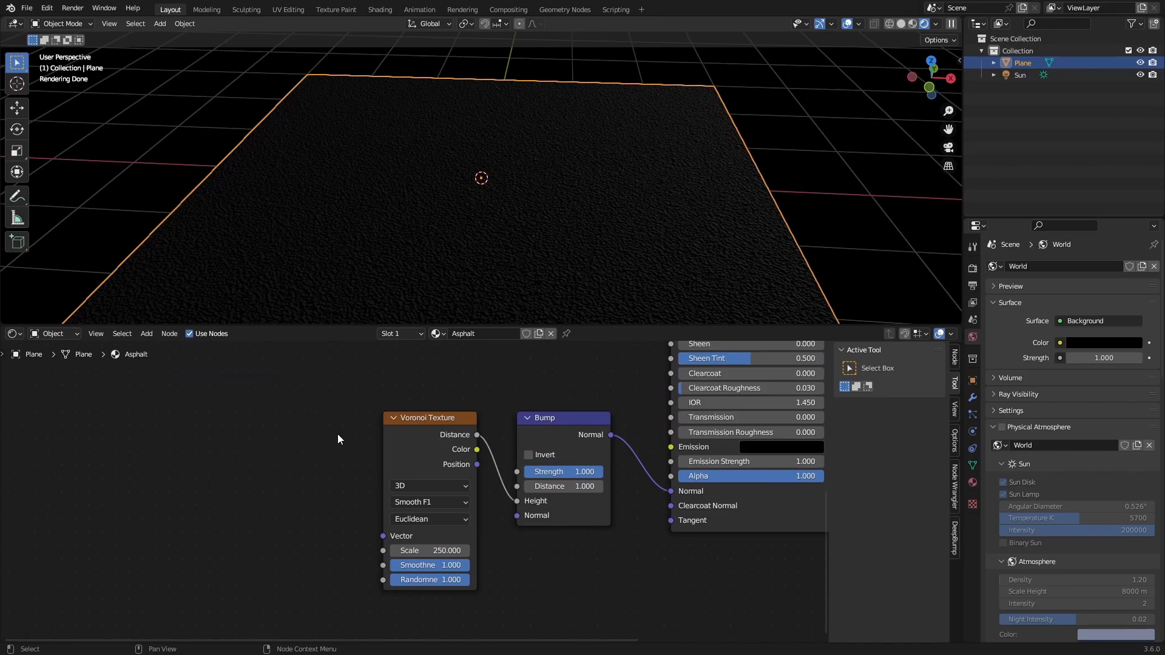
mouse_move(414, 439)
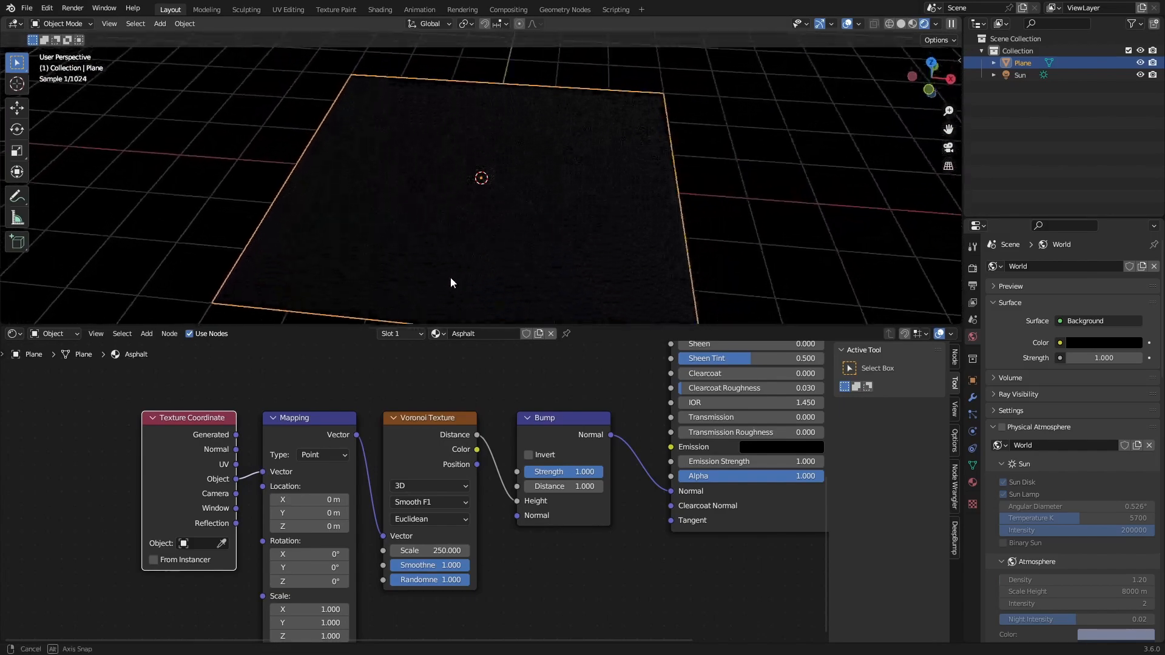
Link Texture Coordinate Object through a Mapping node into the Voronoi vector.
double_click(429, 550)
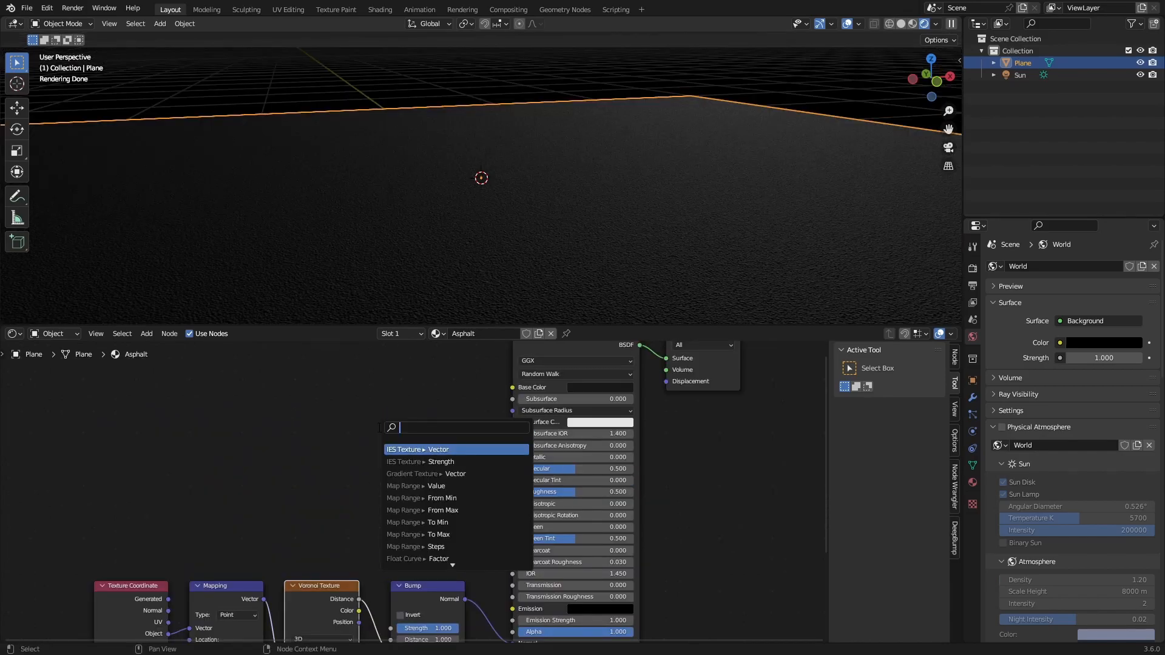
Search 'colo' and add a Color Ramp between Voronoi Distance and the BSDF.
text(colo)
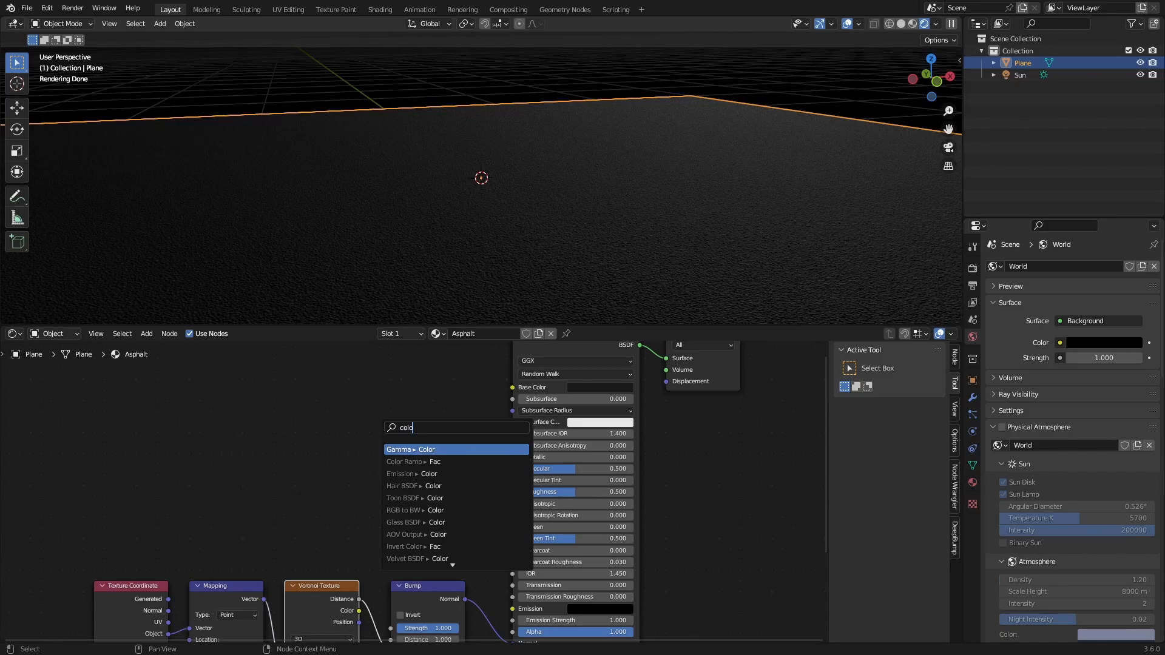
click(415, 461)
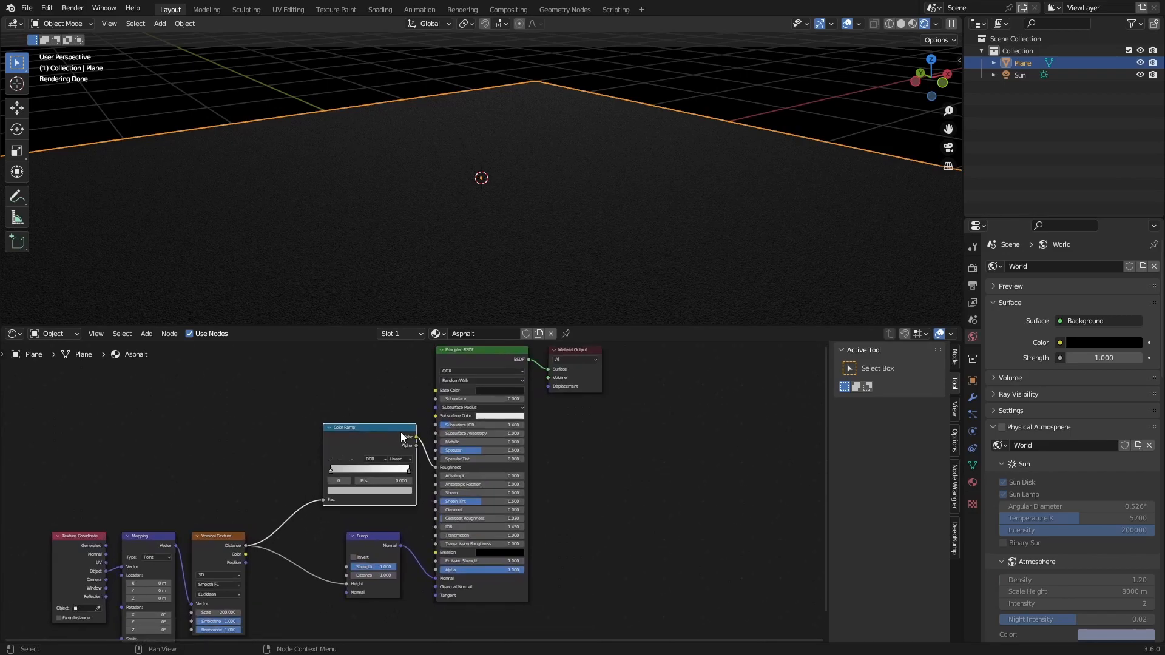
Group the asphalt nodes with Ctrl+G and set up the group's inputs.
scroll(down, 3)
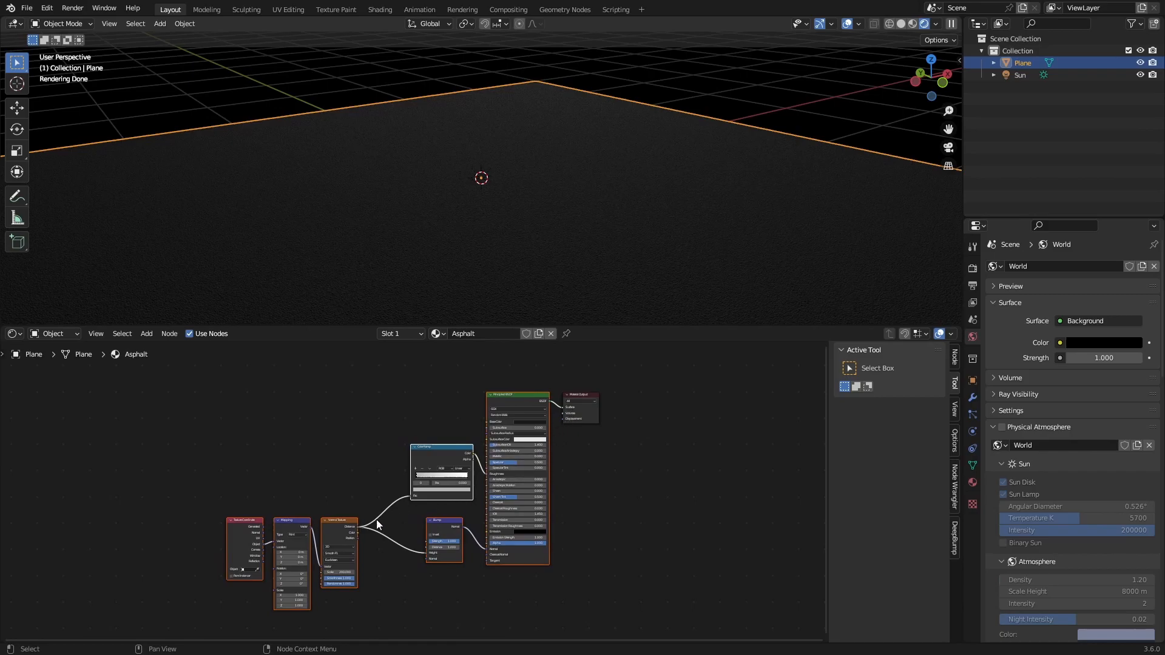
key(ctrl+g)
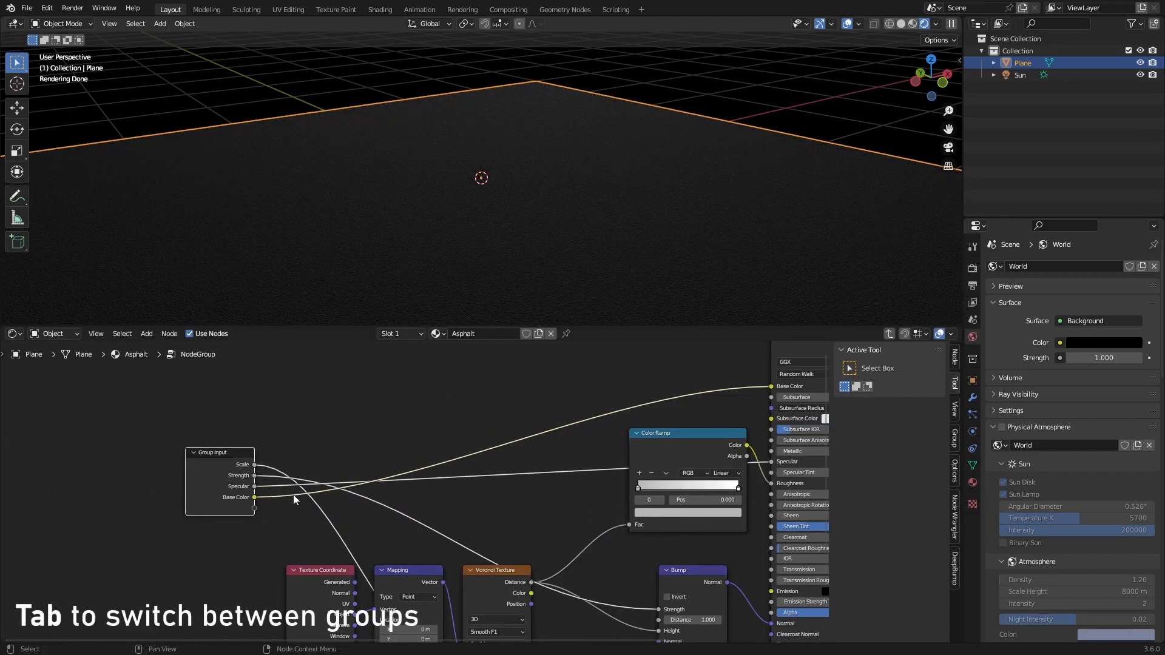
key(Tab)
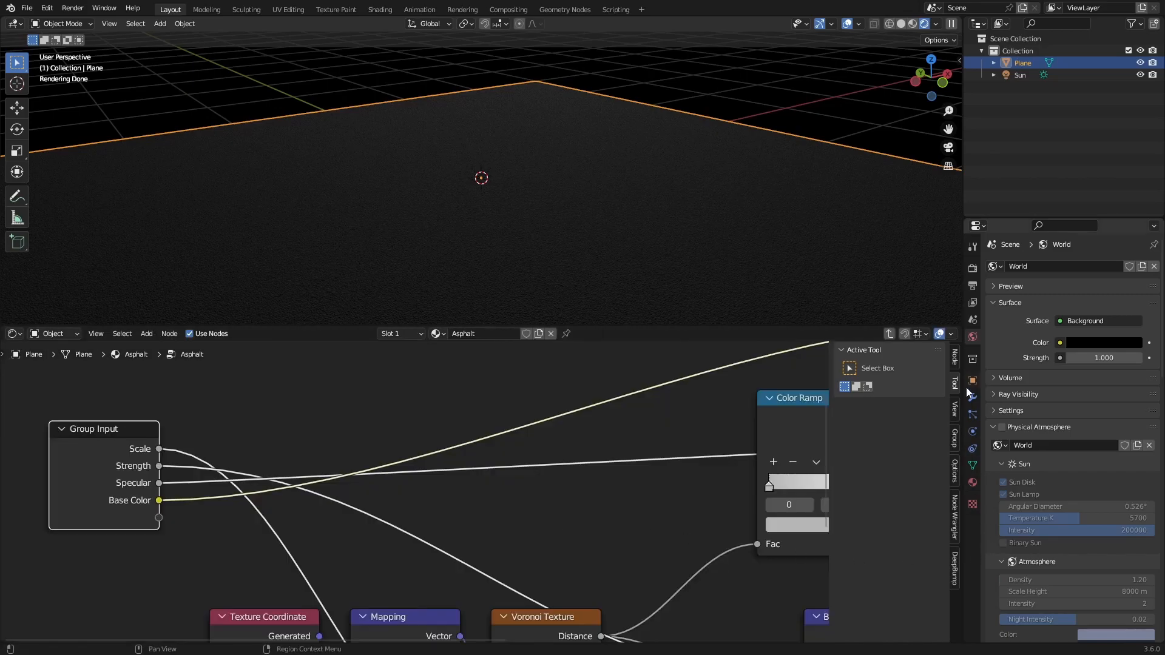
click(935, 399)
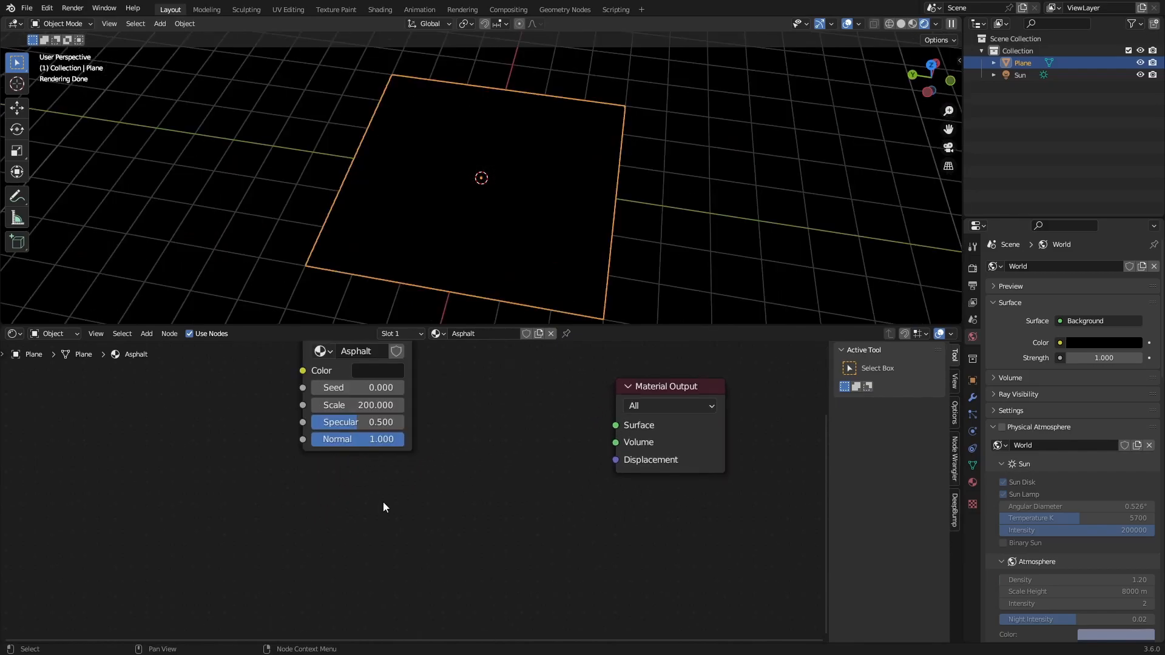
Search 'gra' to add a Gradient Texture for the material surface.
text(gra)
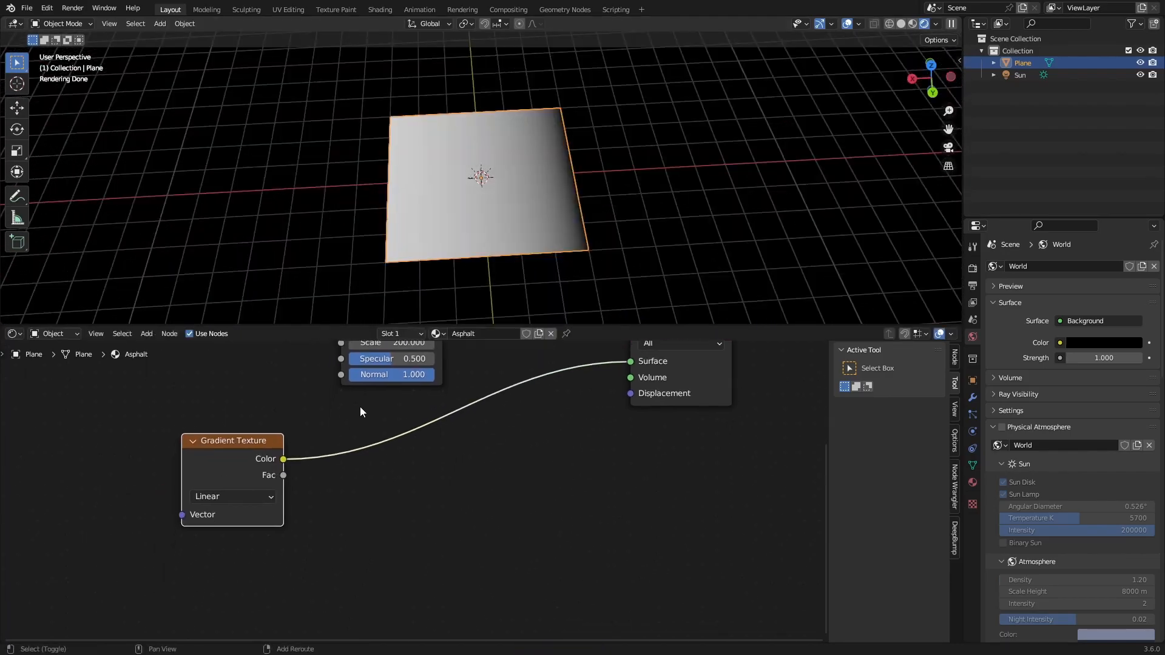
Add a Constant Color Ramp after the Gradient Texture with stops at 0.05 and 0.0625.
click(360, 407)
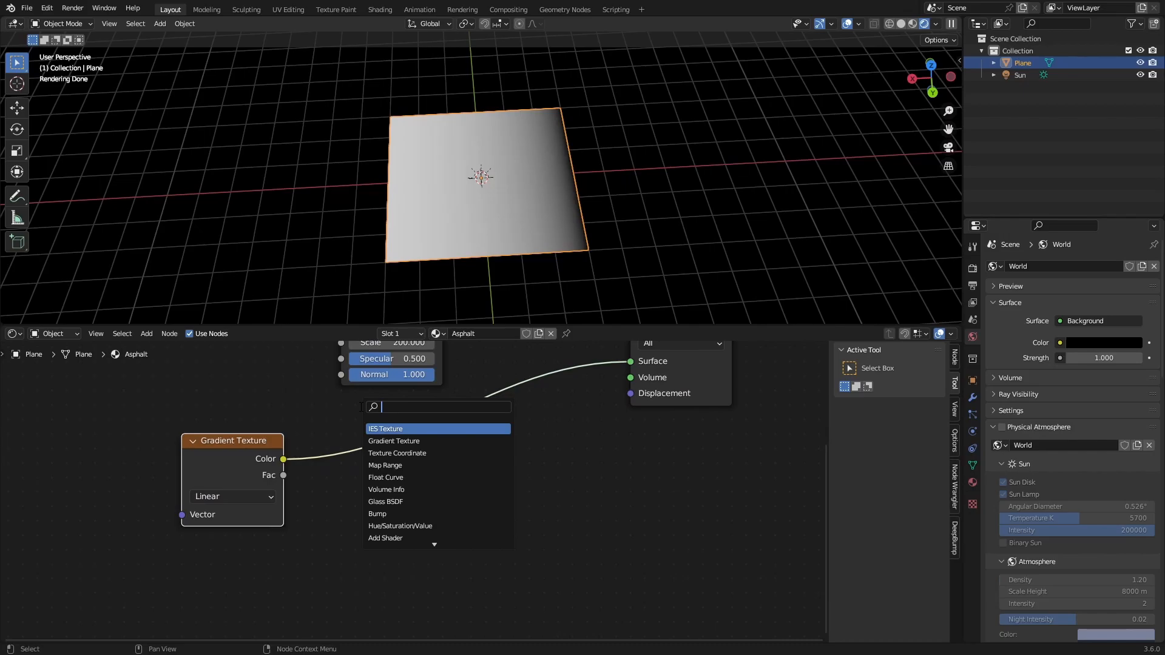
text(colo)
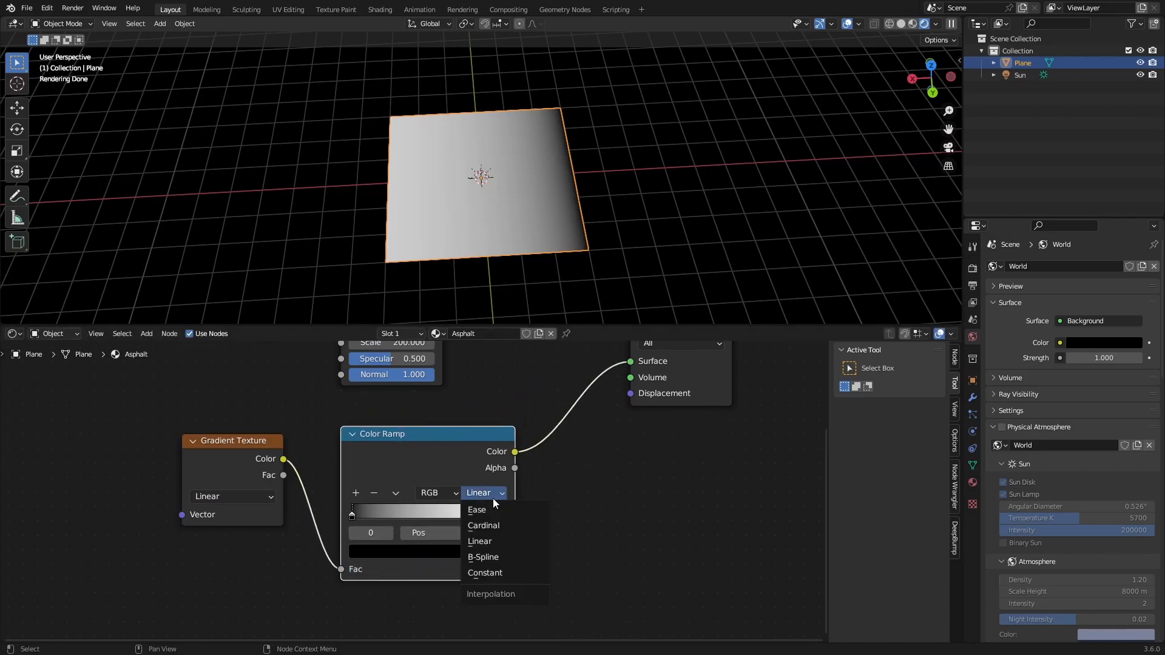
click(484, 572)
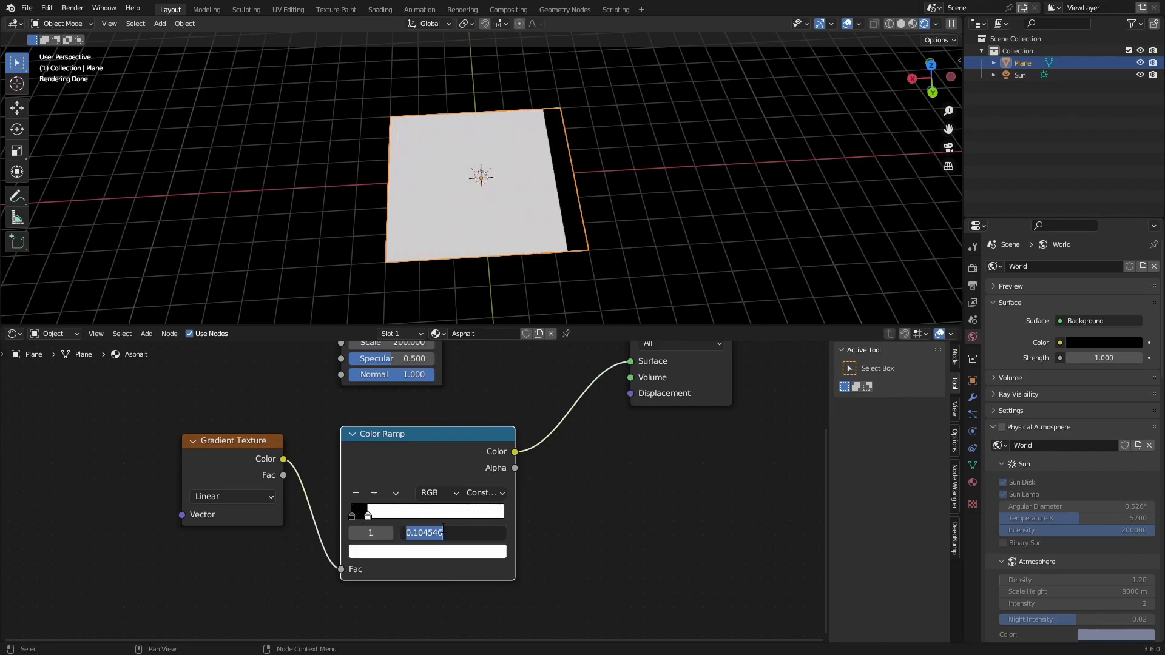
text(.05)
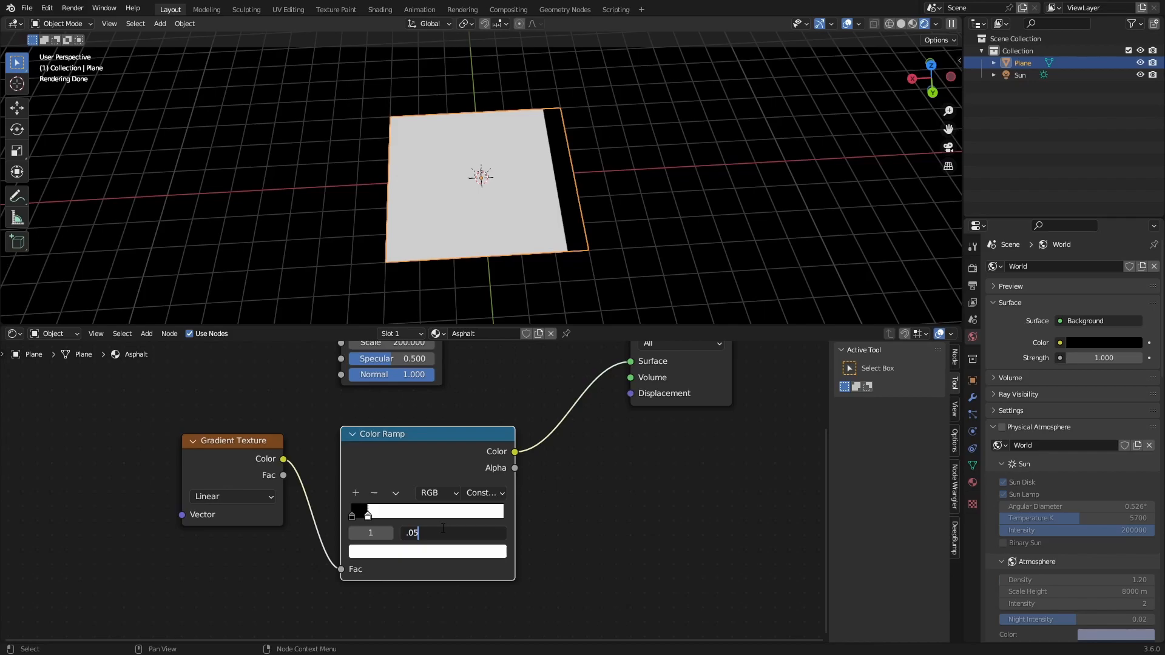
key(Return)
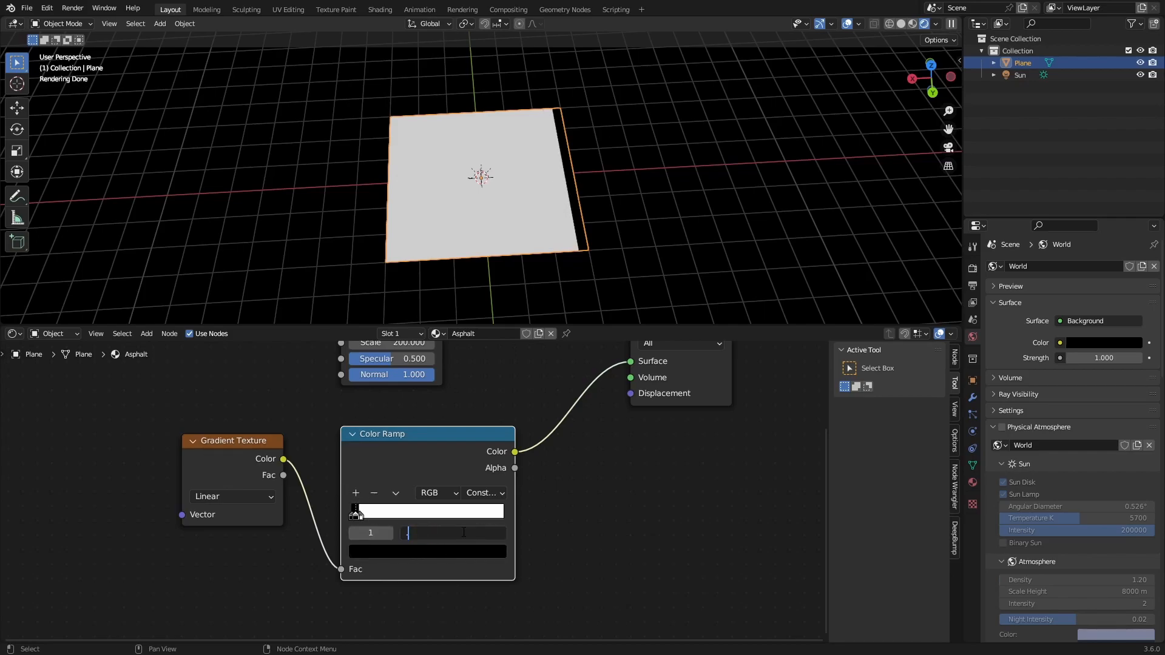
click(355, 492)
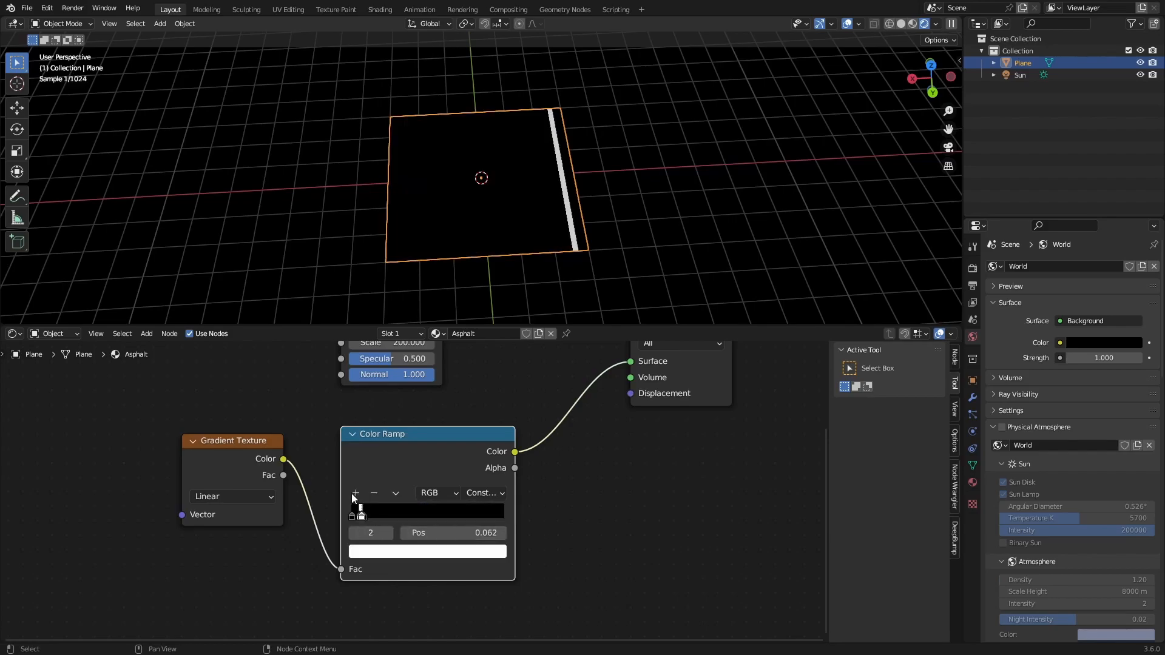
double_click(451, 532)
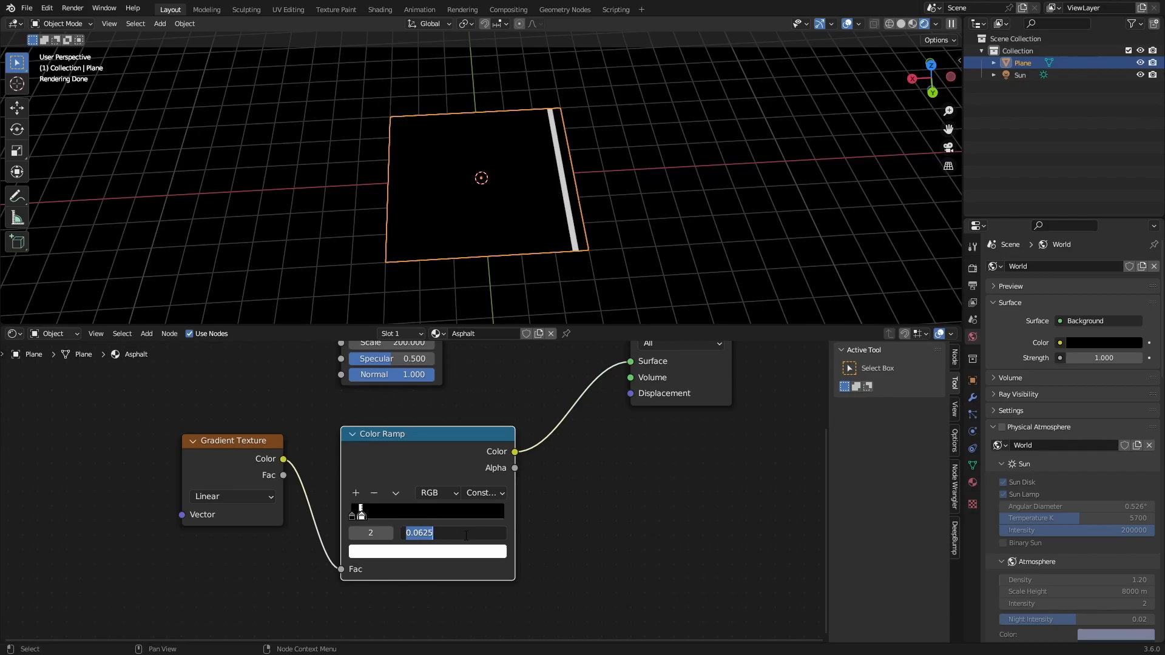
click(497, 511)
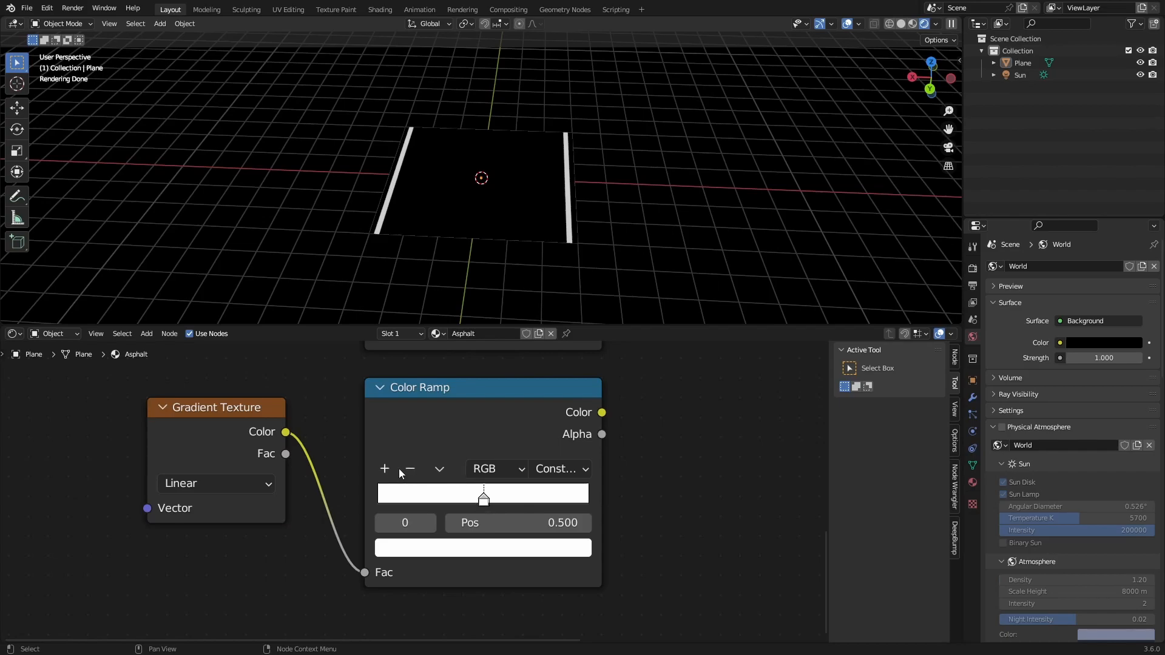
Add another Color Ramp stop at position 0.475 for the opposite side line.
click(482, 547)
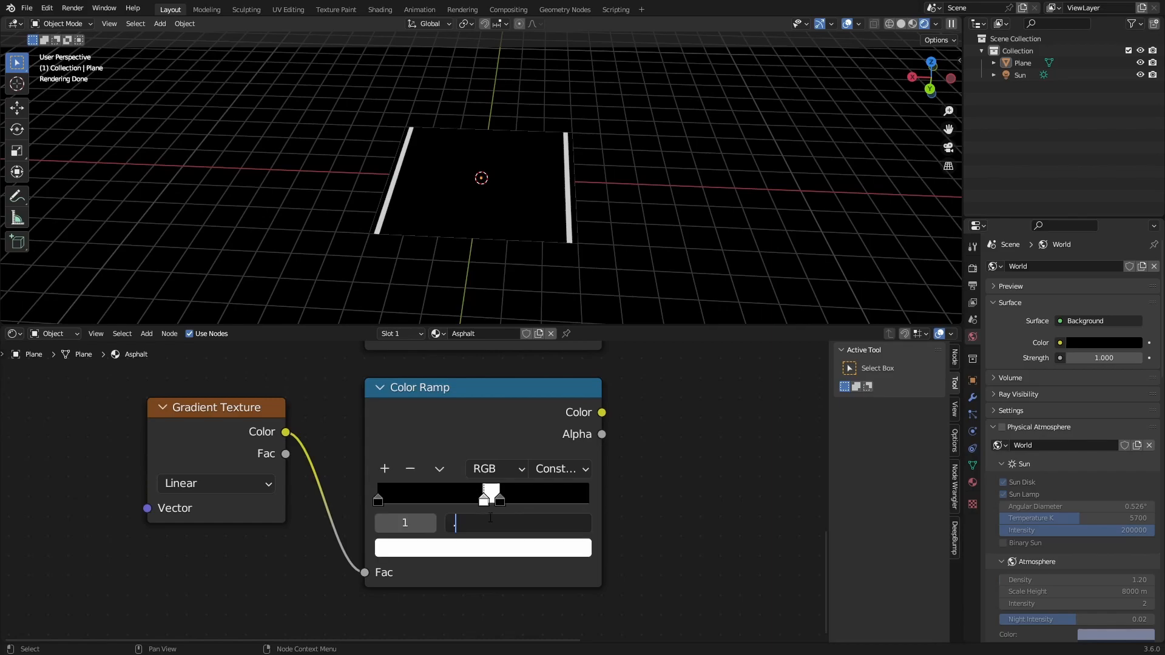
text(.475)
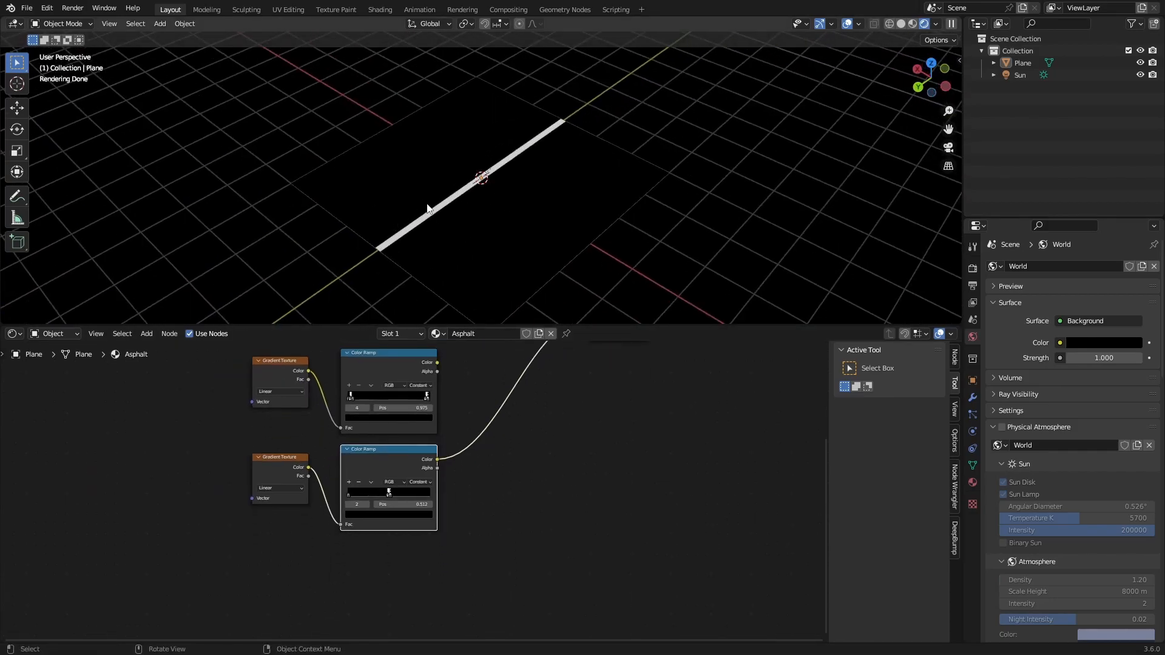
mouse_move(494, 179)
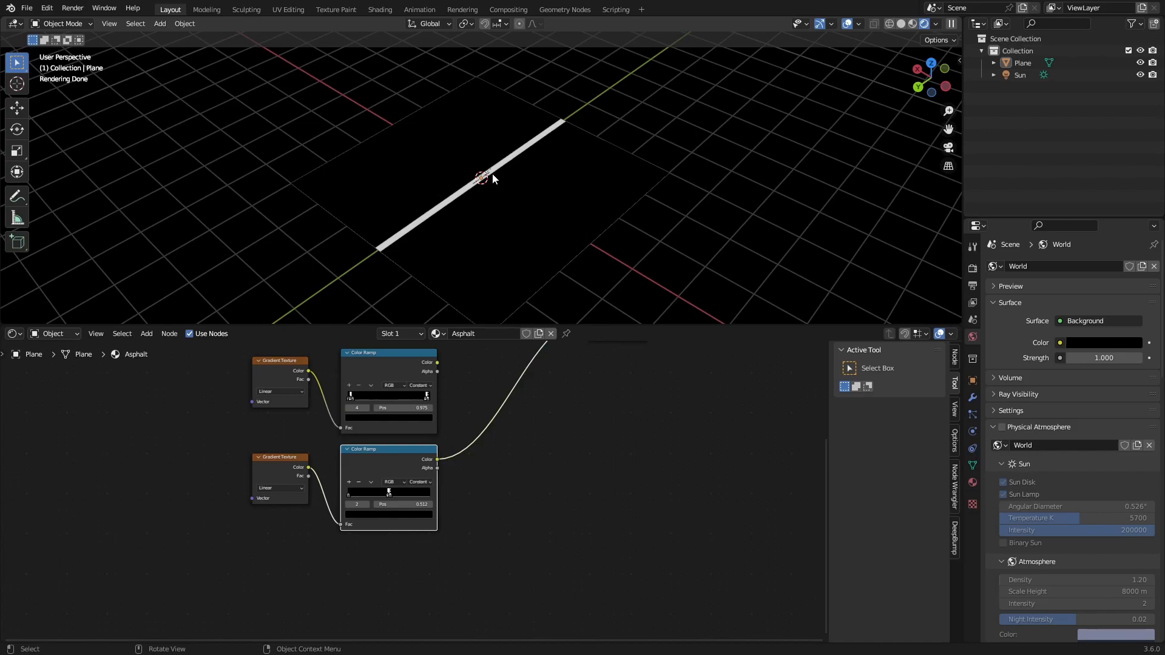
mouse_move(498, 459)
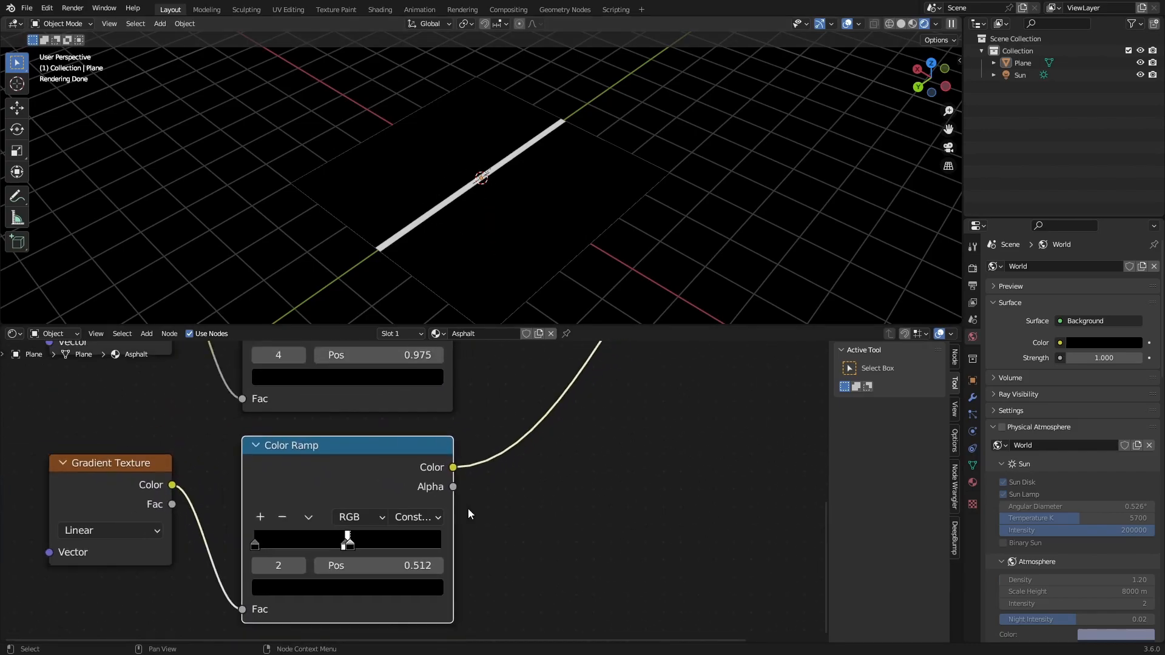
Add a Wave Texture with Y-direction bands and adjust its Color Ramp for the center stripe.
text(wa)
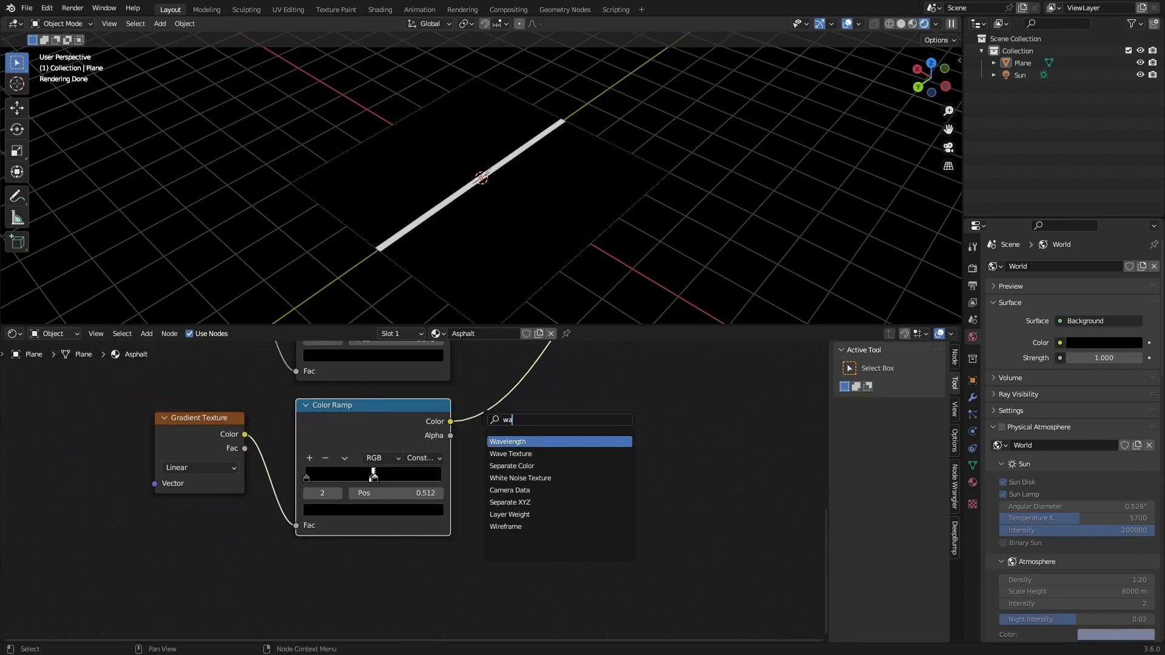
click(510, 454)
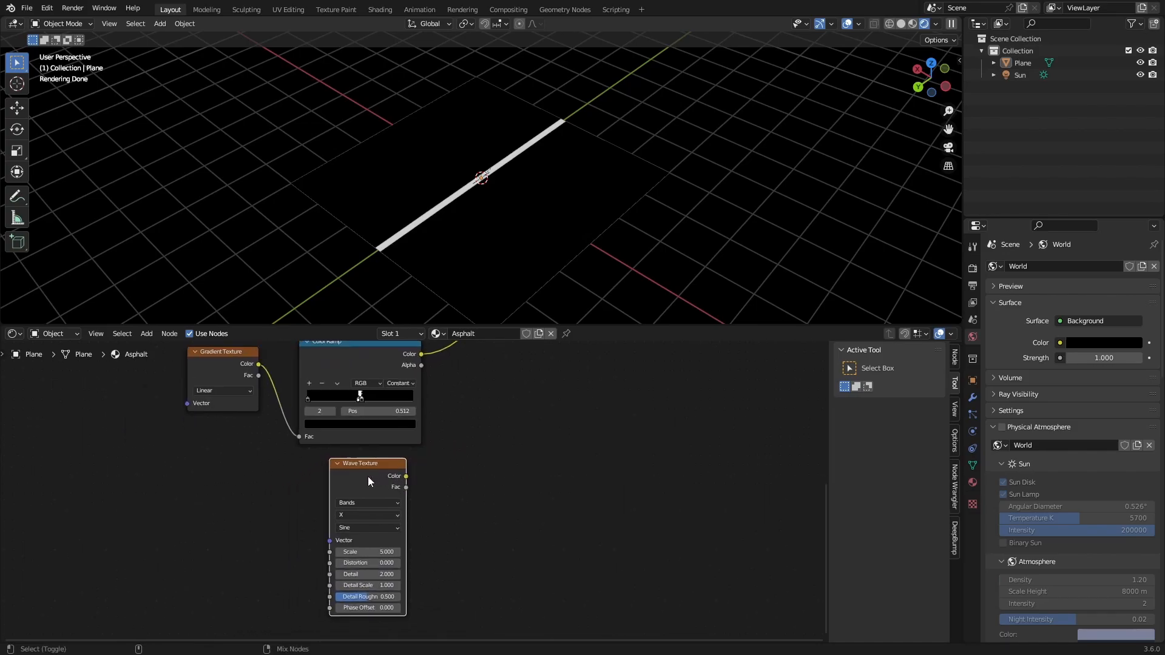
click(367, 515)
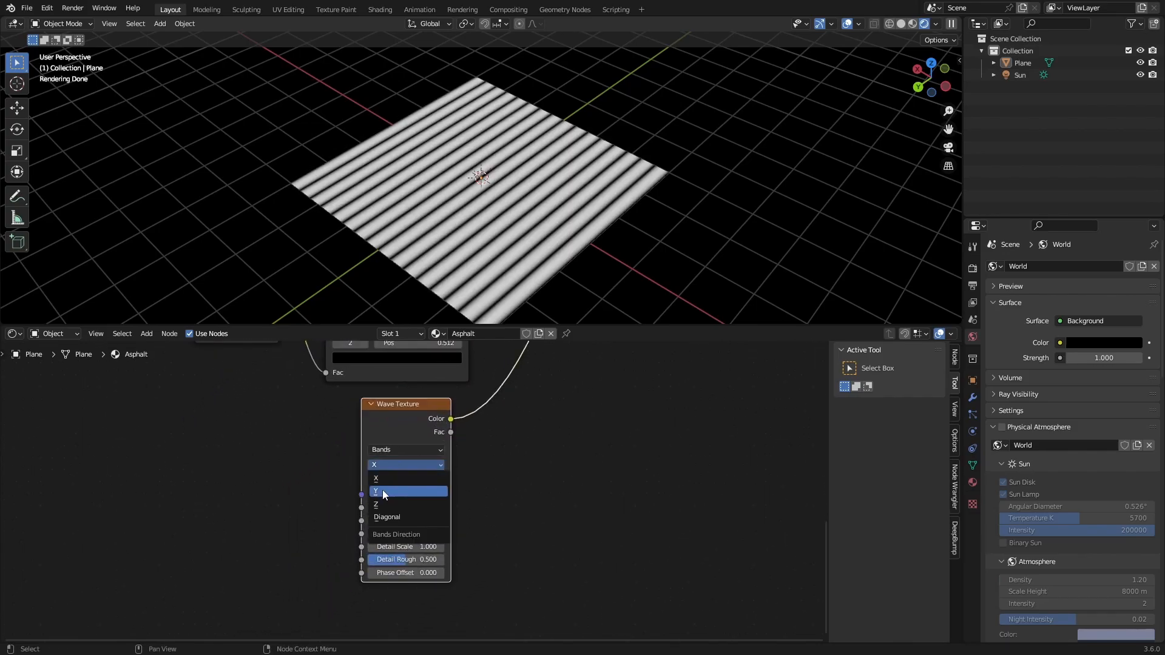
click(383, 491)
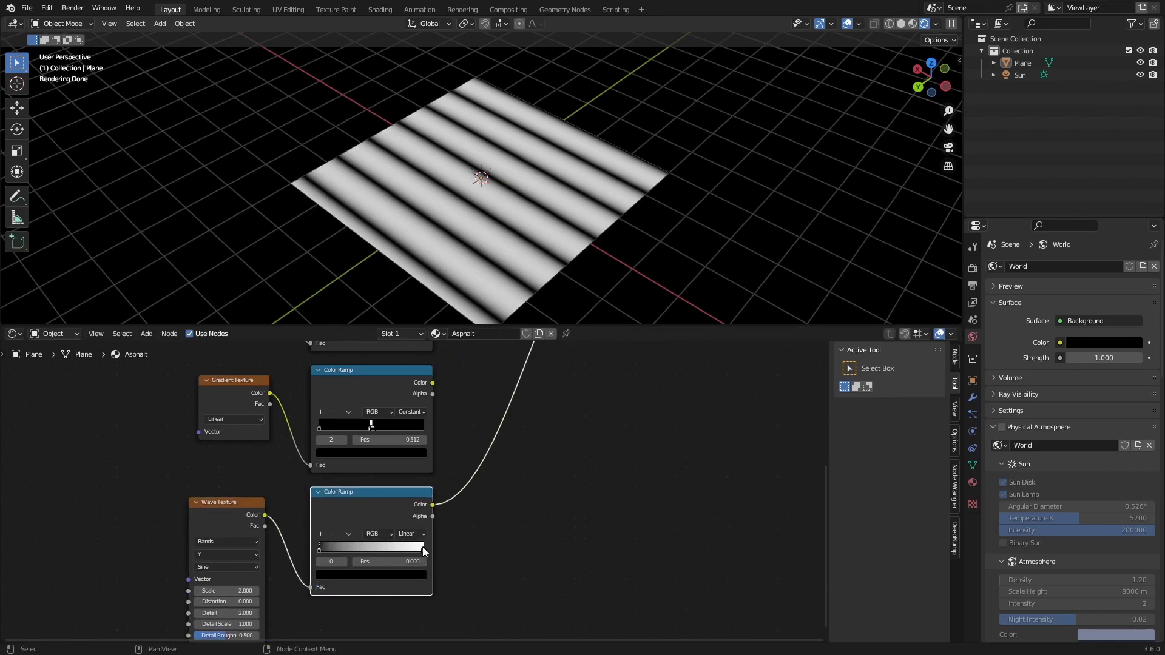
click(408, 534)
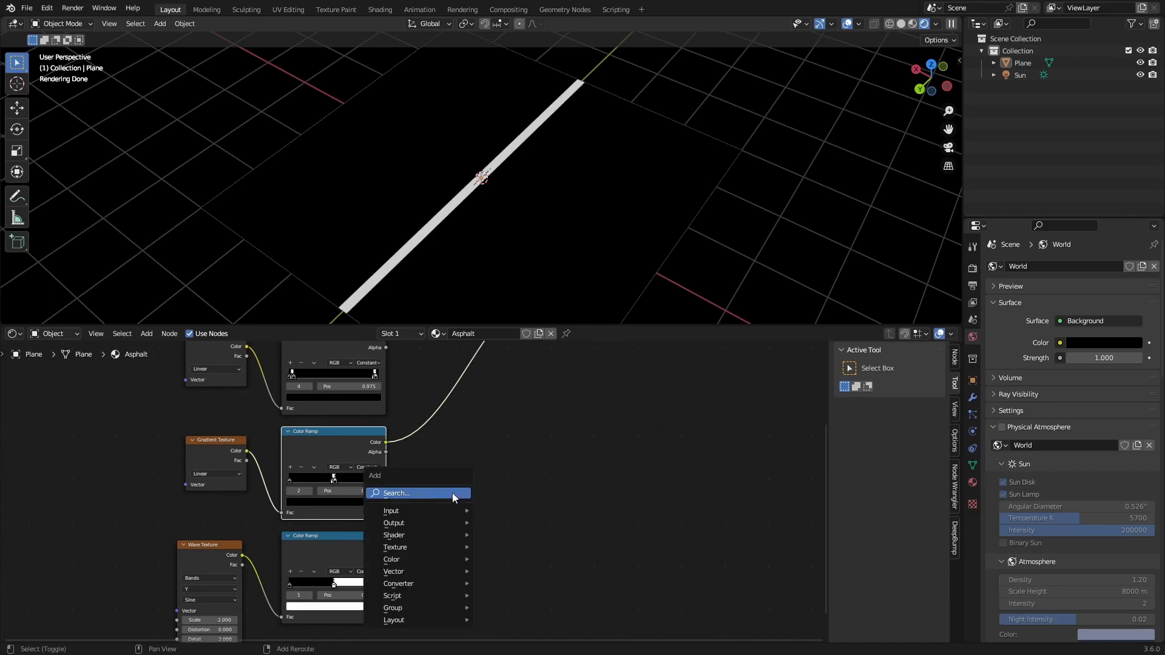
Cut dashes into the center line with a Subtract Math node, then add a second Math node and toggle clamping.
text(mat)
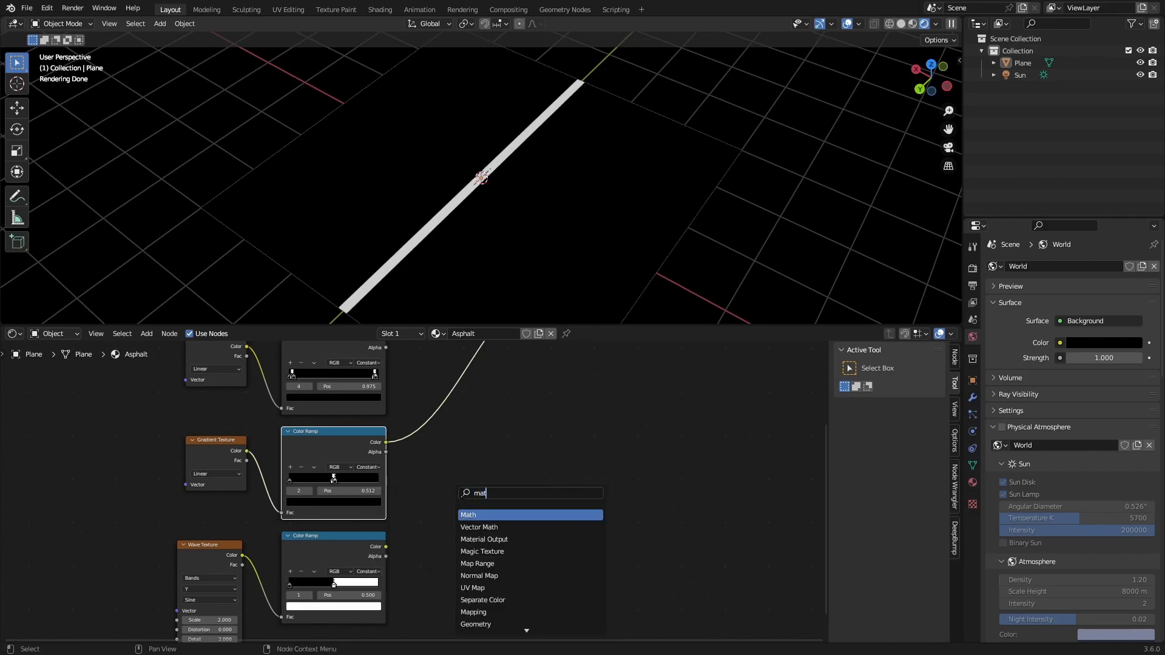
click(468, 515)
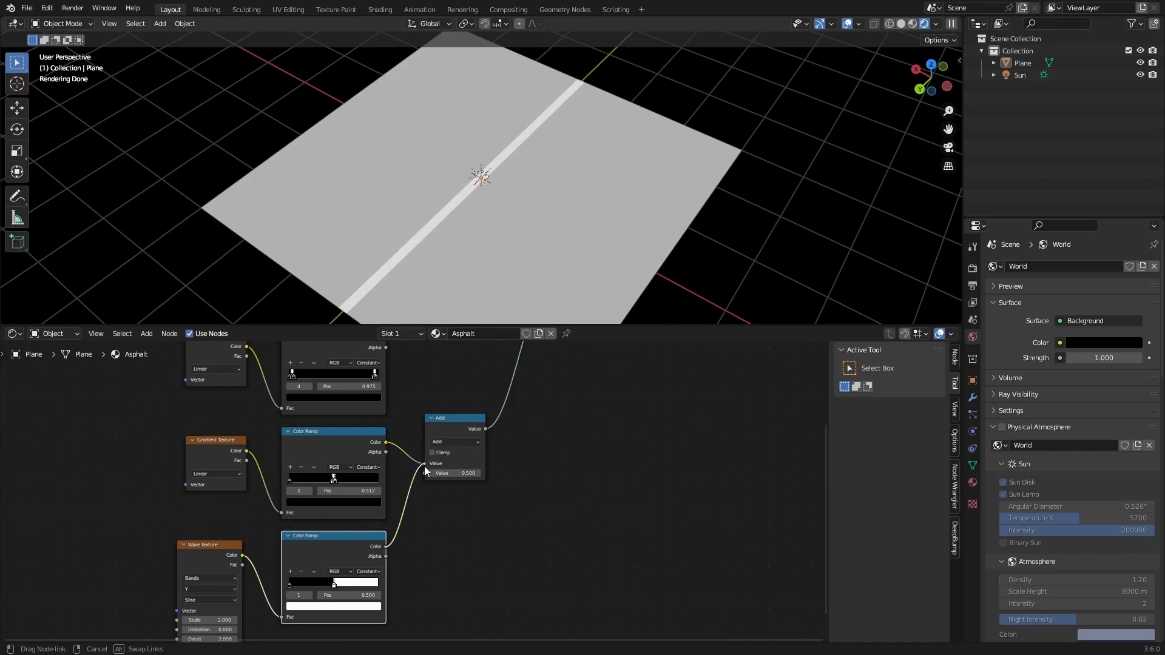
click(468, 423)
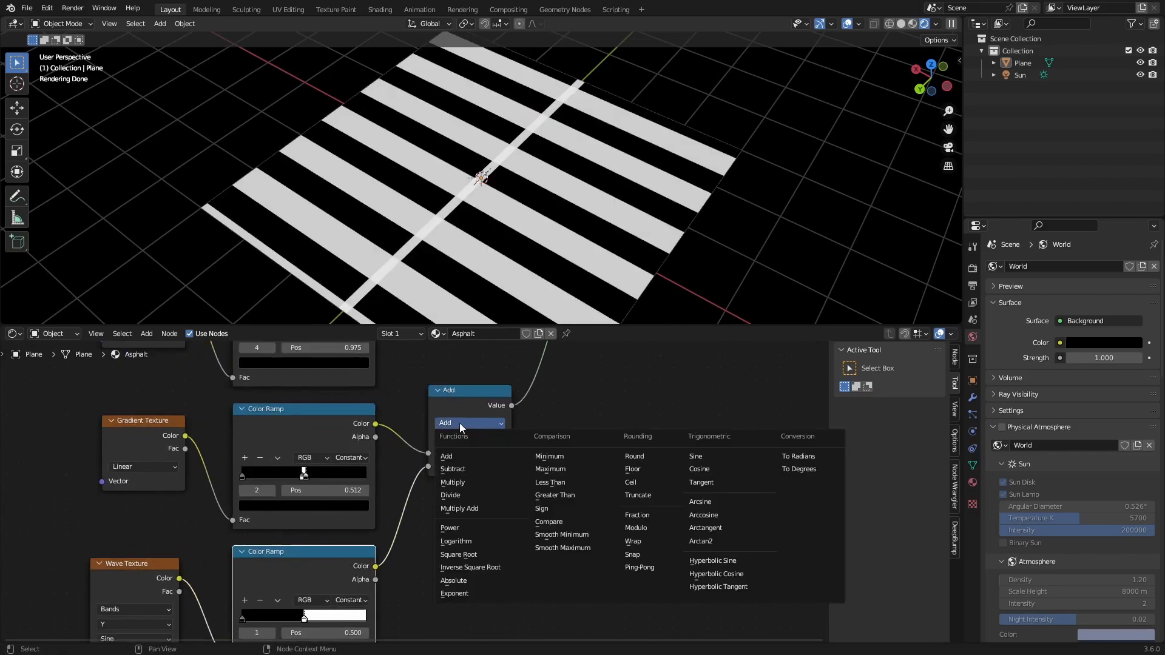
click(453, 467)
text(mat)
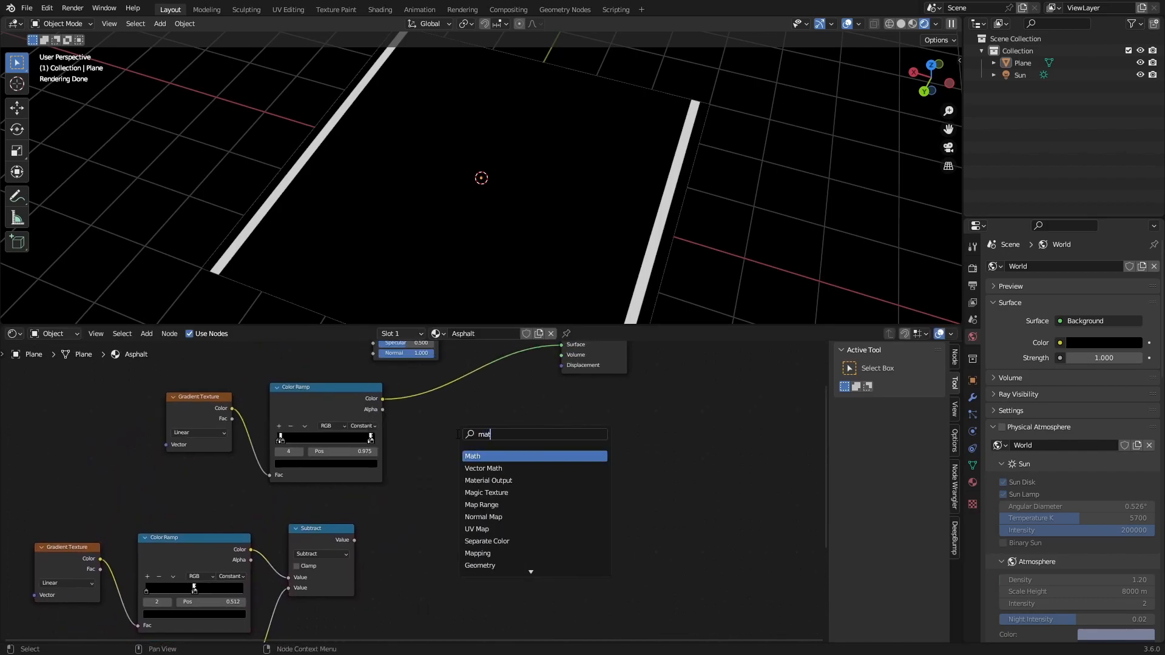
click(473, 456)
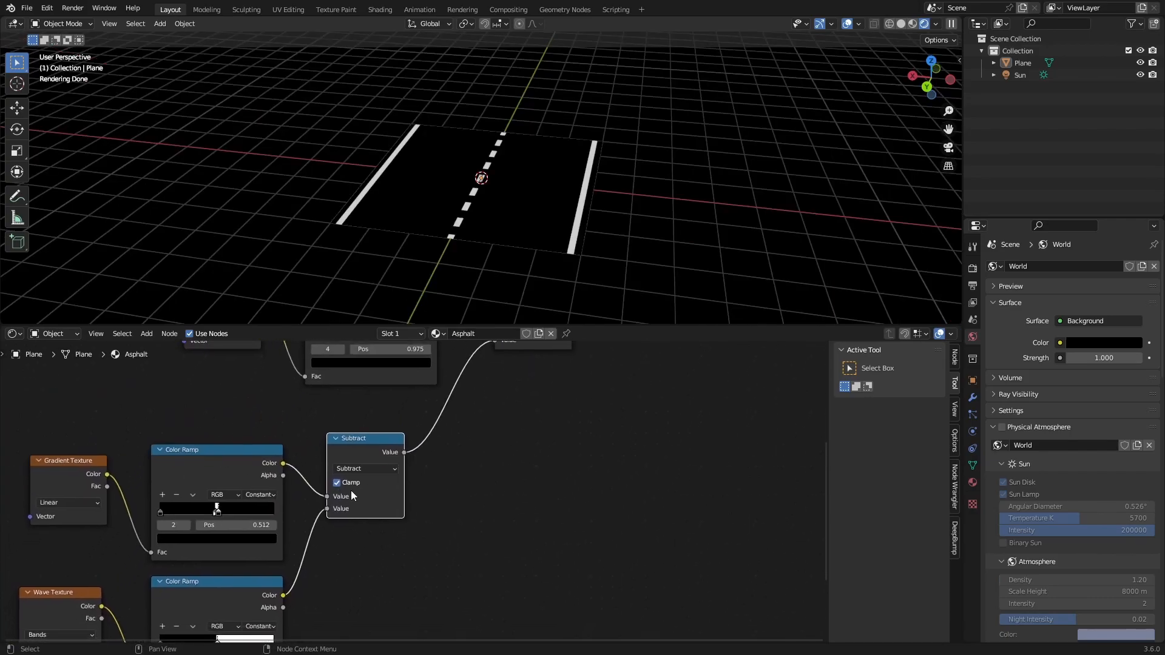
click(337, 482)
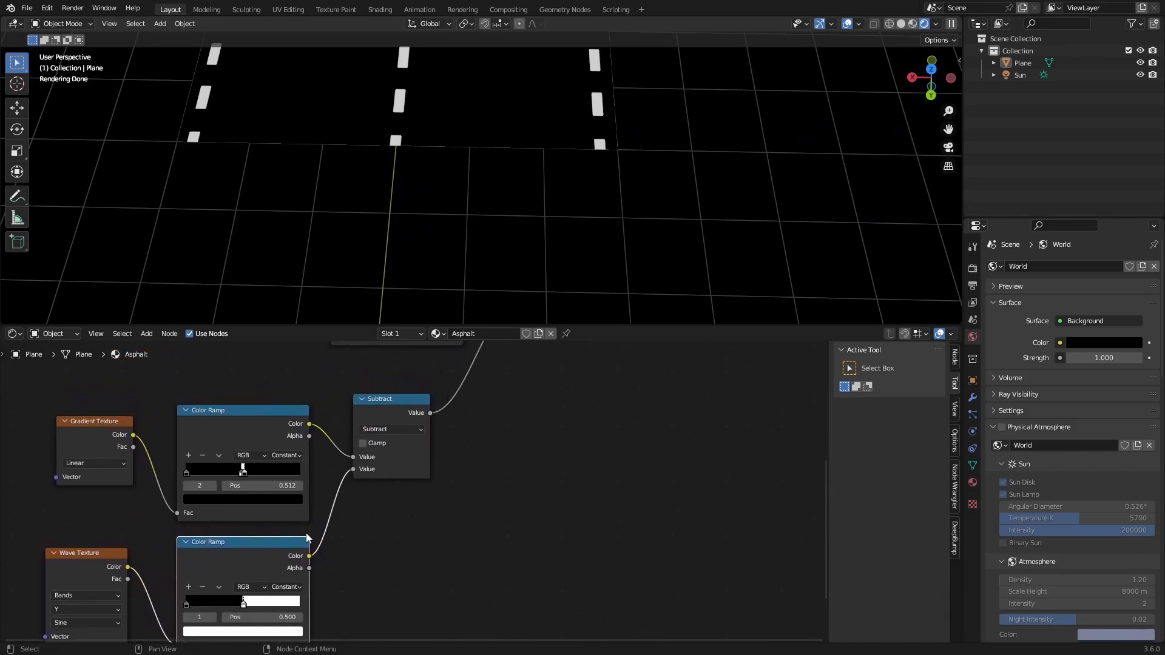
mouse_move(253, 472)
text(p)
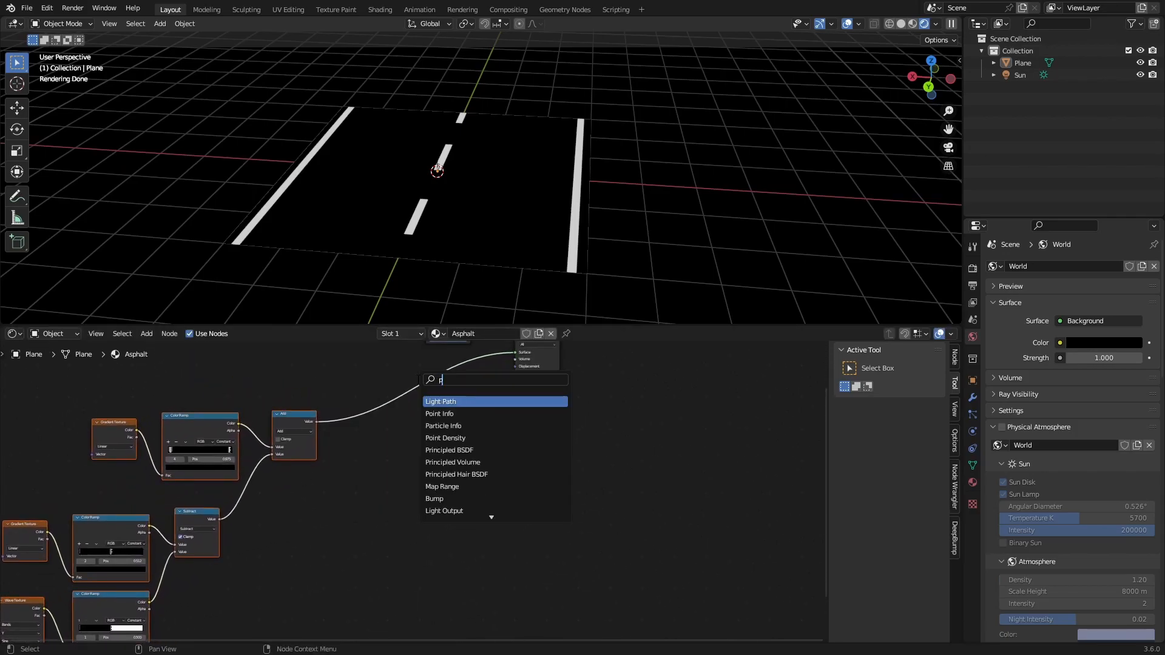
Add a group node set to the Asphalt node group.
click(449, 450)
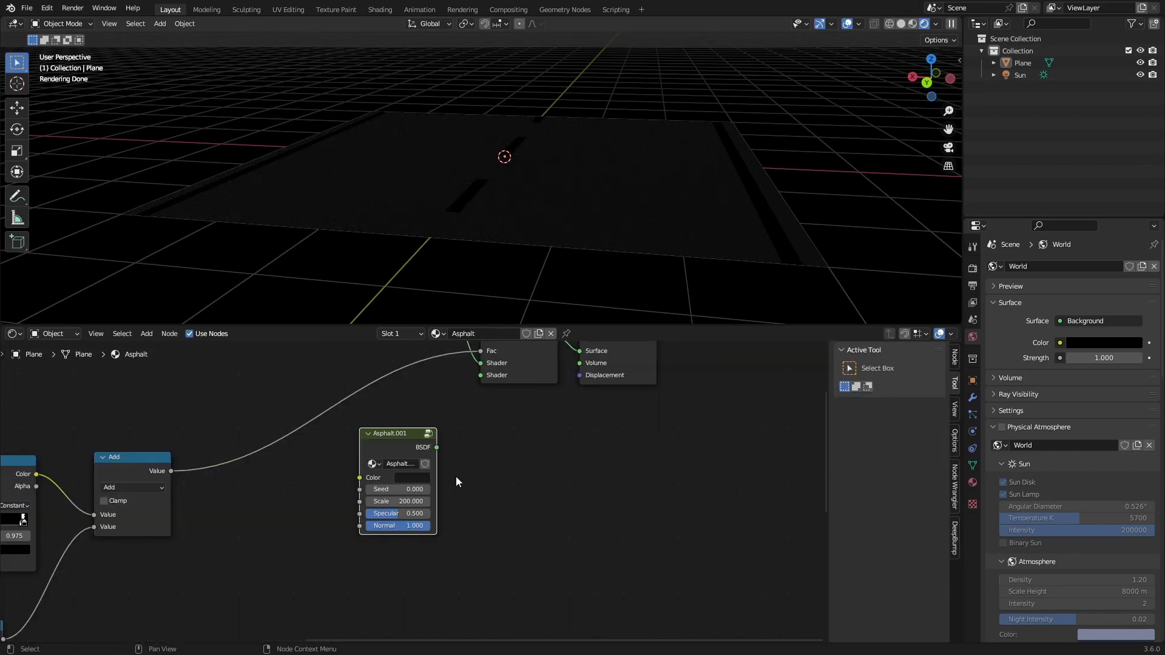
click(413, 477)
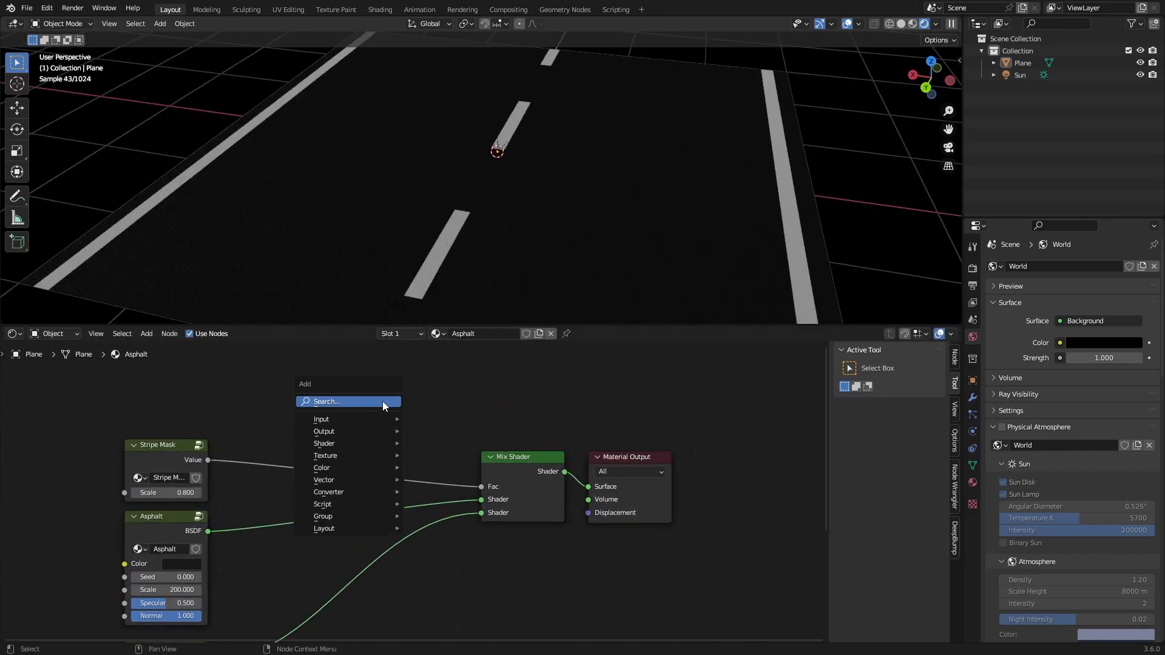
Add a Musgrave Texture and a Principled BSDF shader for the puddle blend.
text(mu)
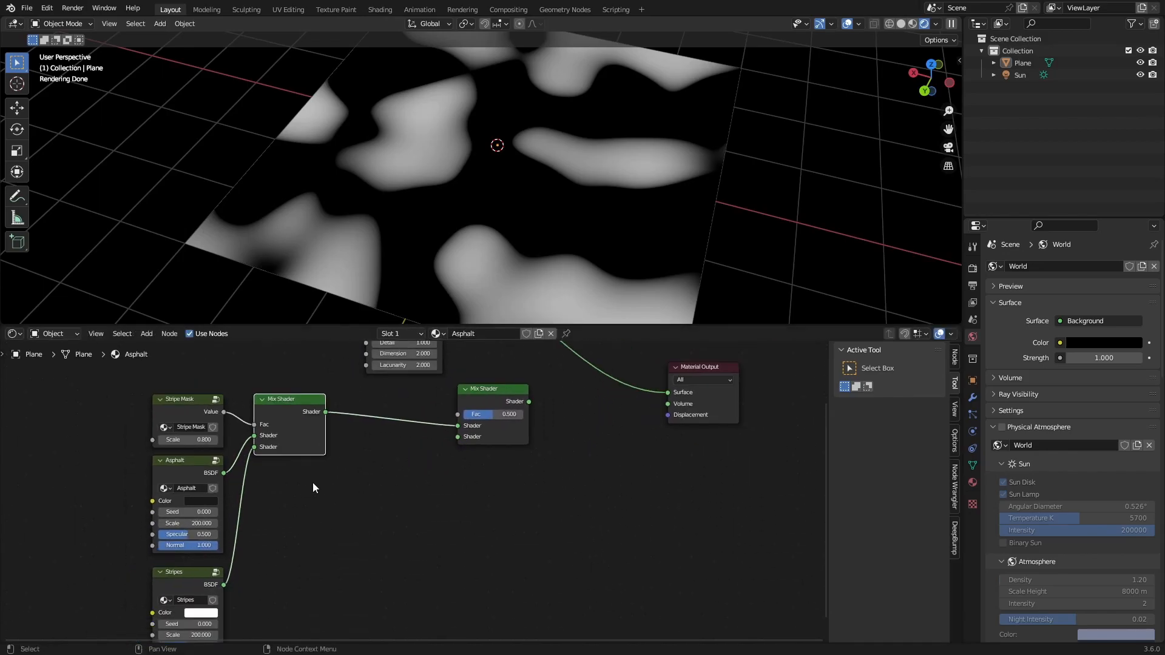
text(pri)
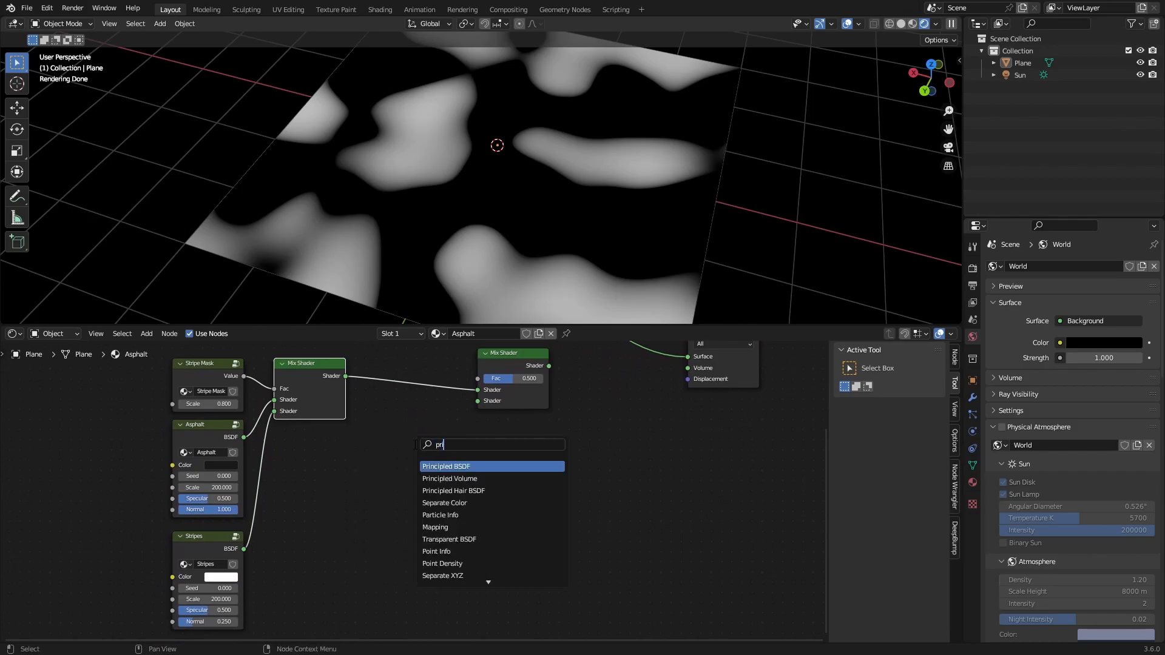
click(446, 466)
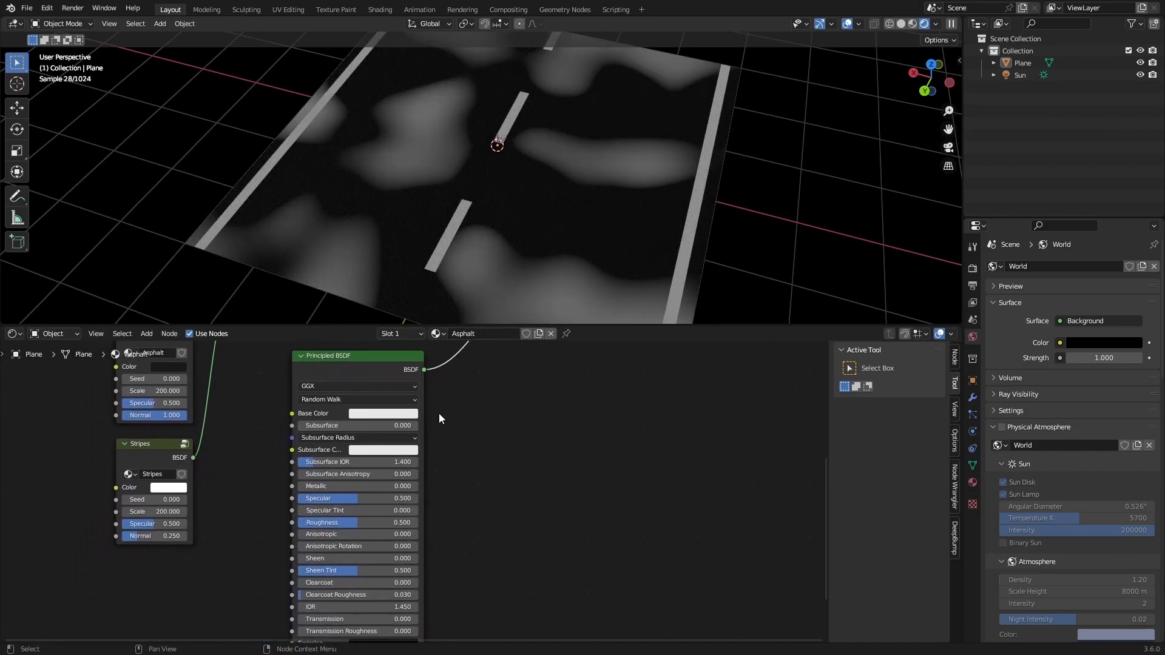
click(383, 413)
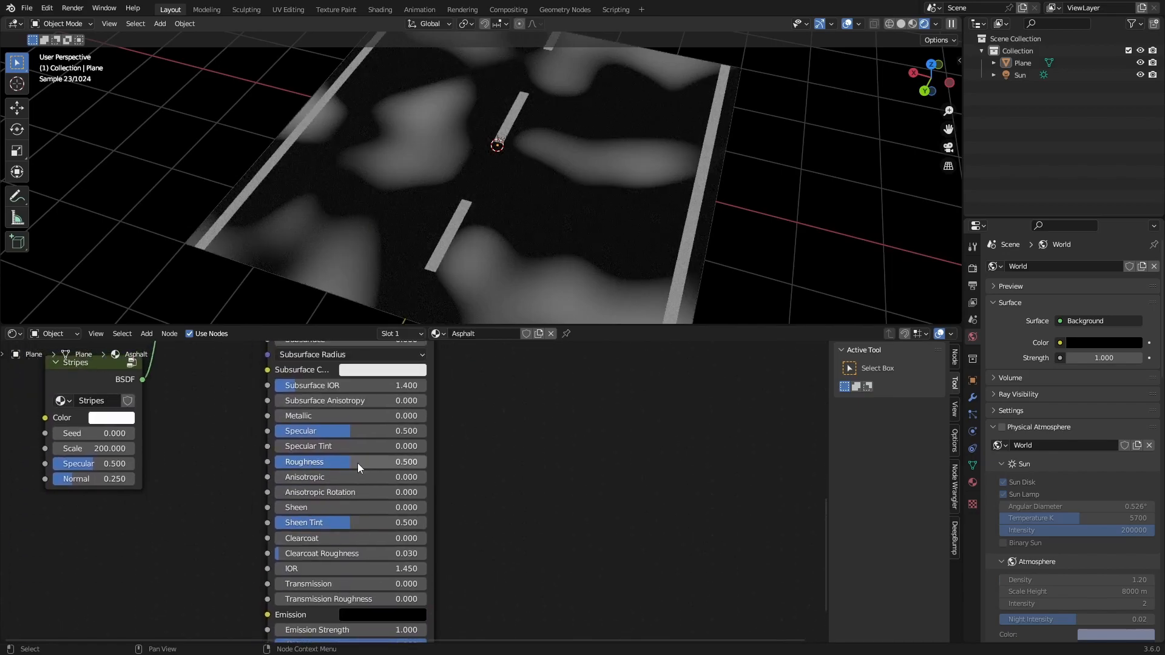
scroll(down, 3)
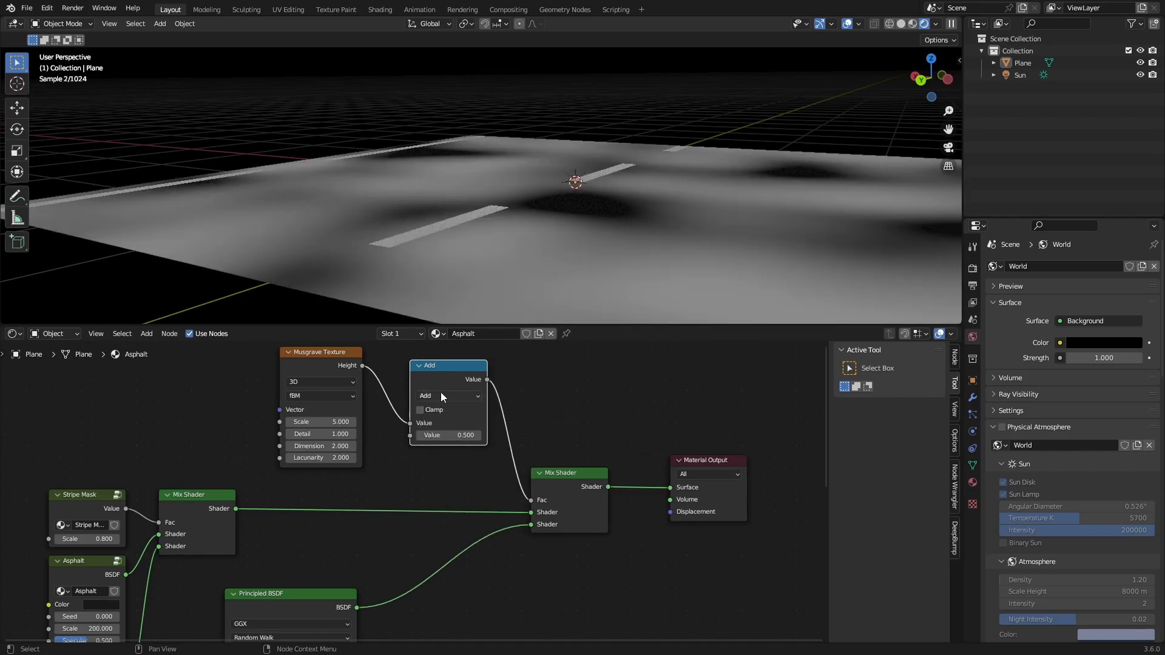
Change the operation on the puddle mask's Math node.
click(448, 395)
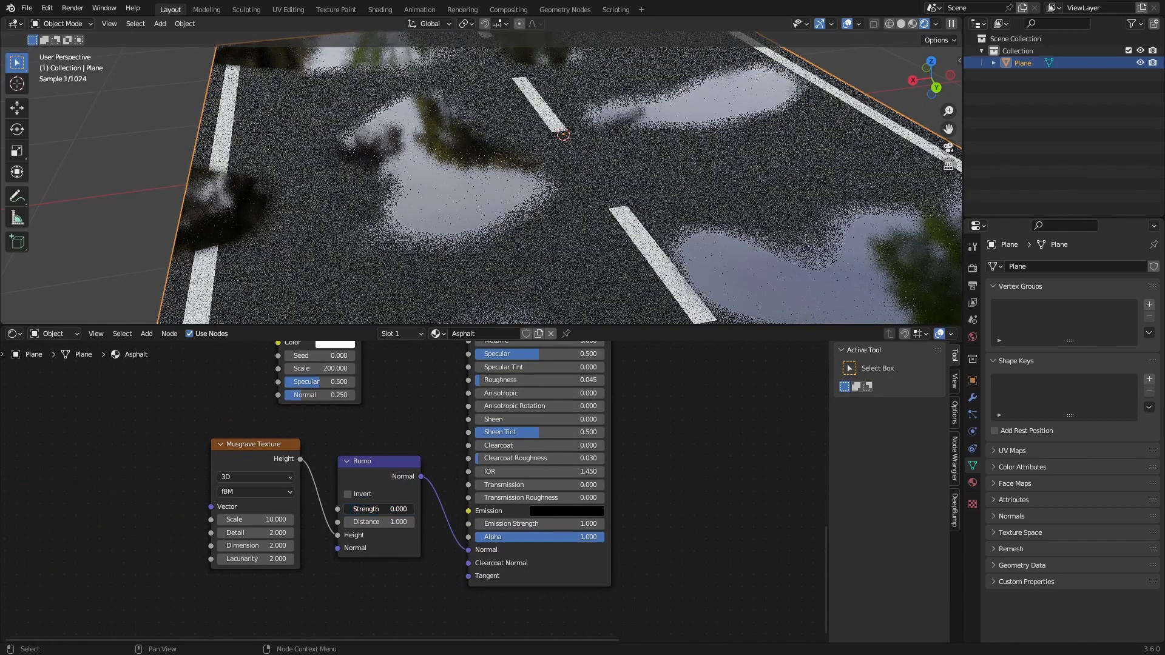
Insert a clamped Multiply (5.2) before the Add node and set the Add value to 0.1.
click(399, 509)
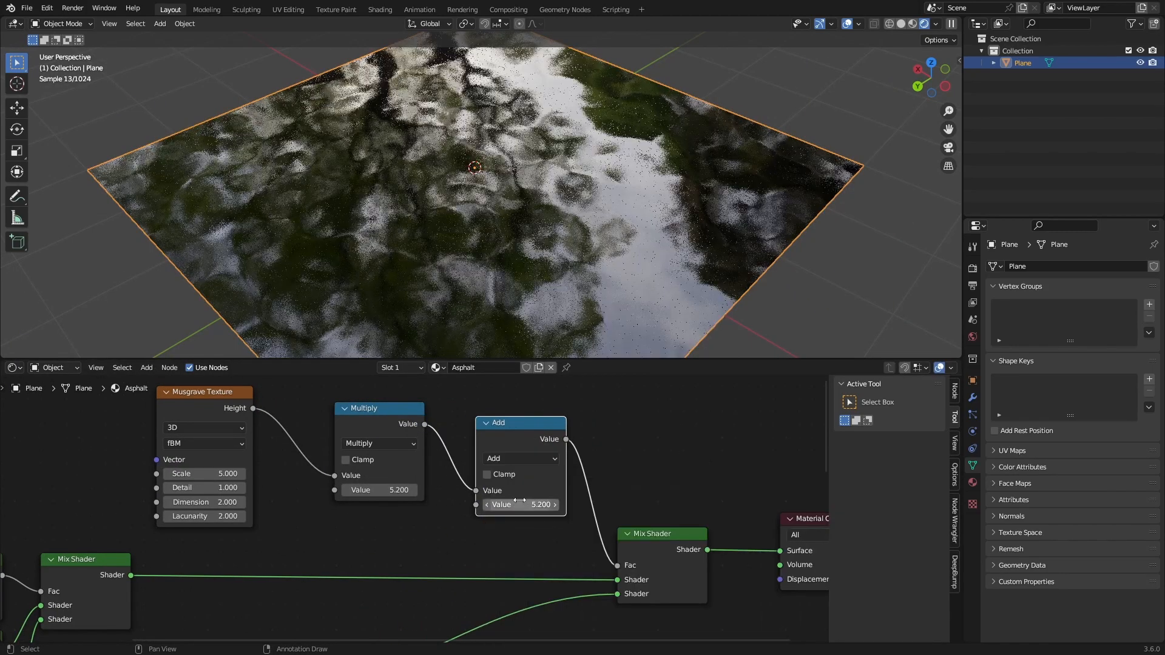
double_click(520, 504)
text(0.100)
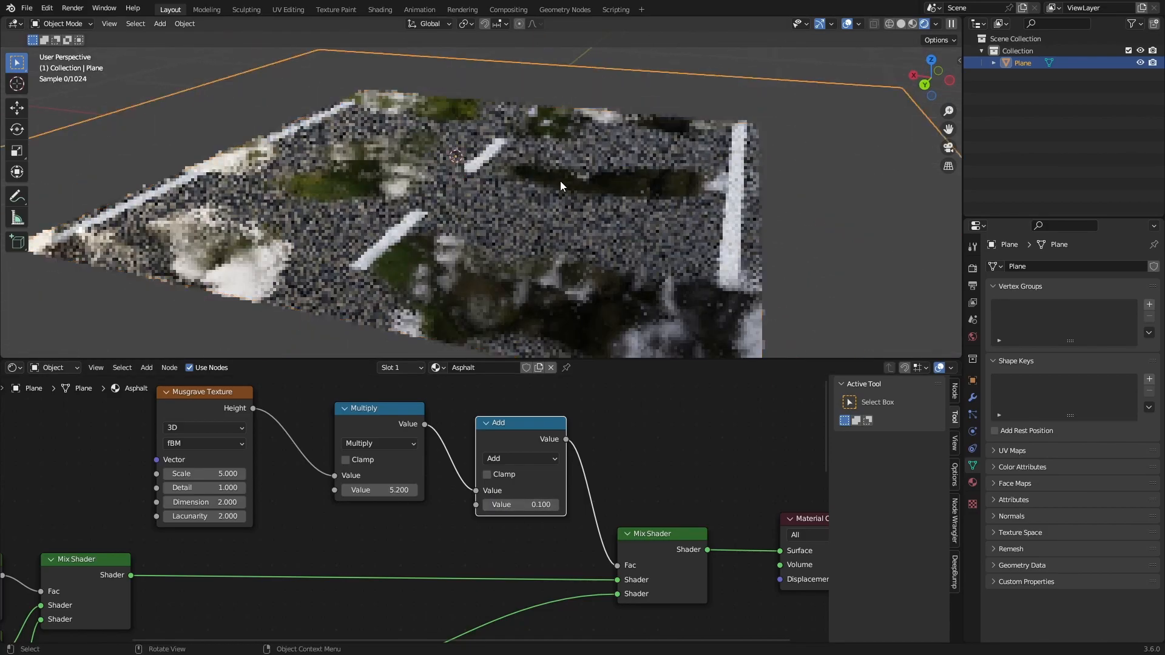
double_click(520, 504)
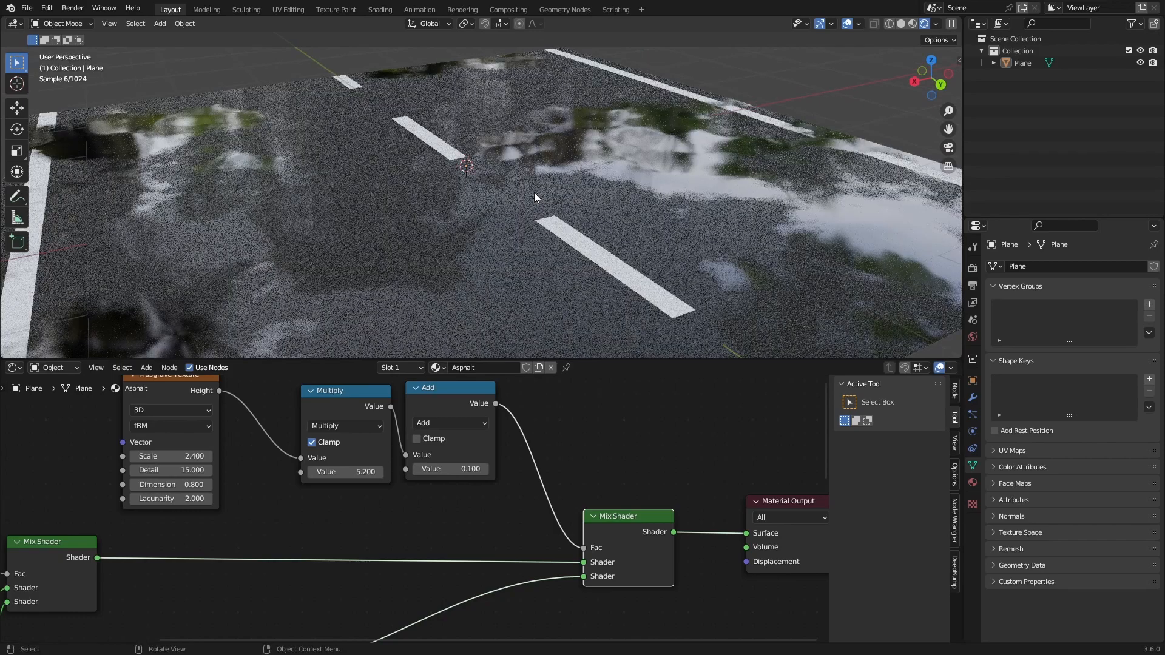
scroll(down, 3)
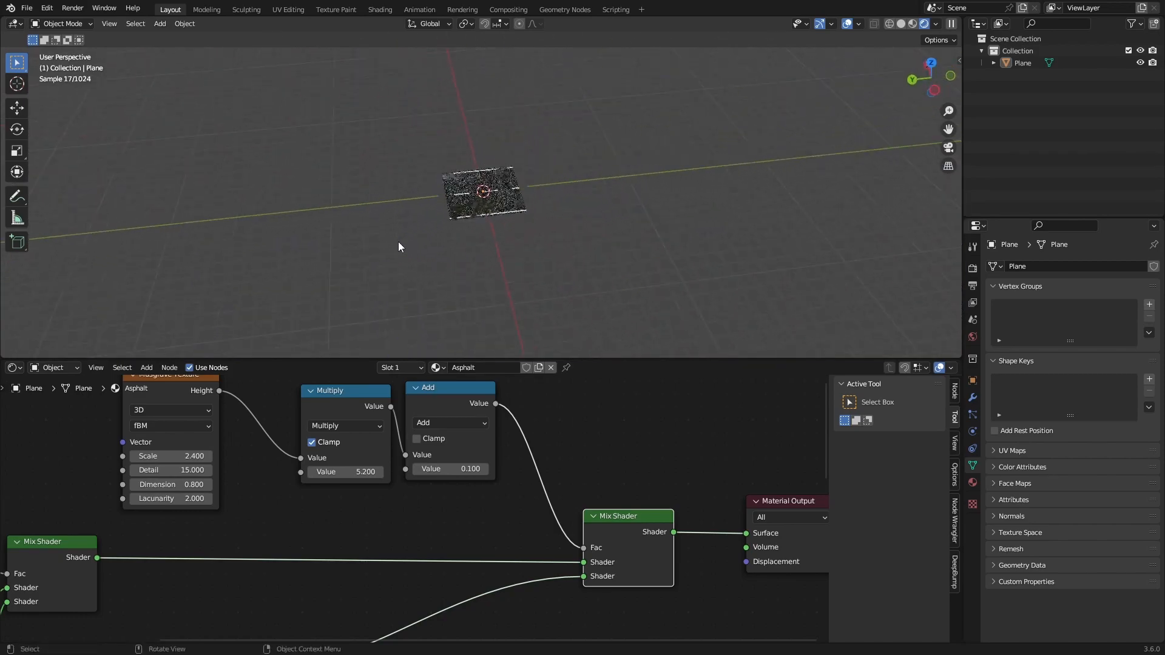